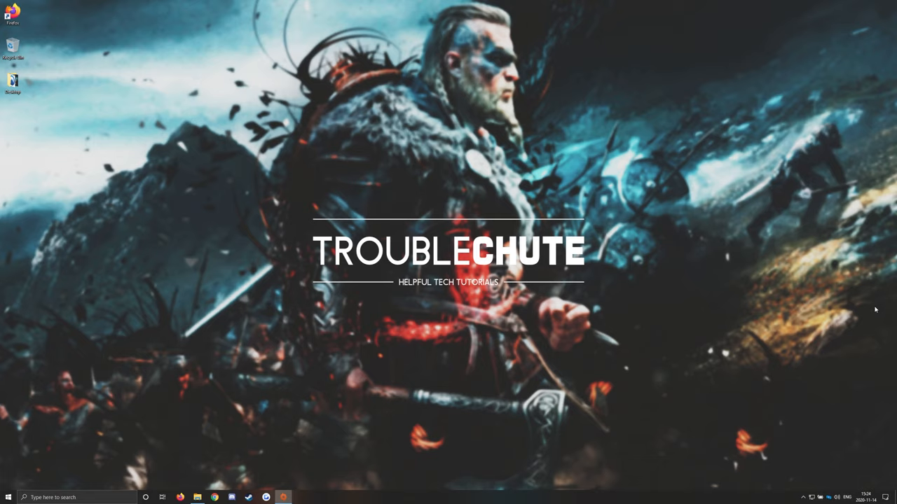
Search 'game' and review Game Mode, Captures and Xbox Game Bar settings.
{"action": "left_click", "coordinate": [8, 497]}
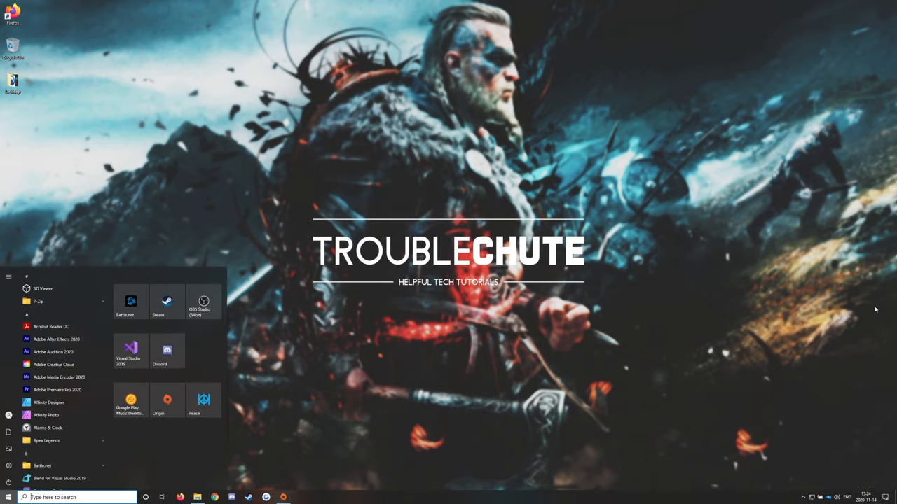
{"action": "type", "text": "game"}
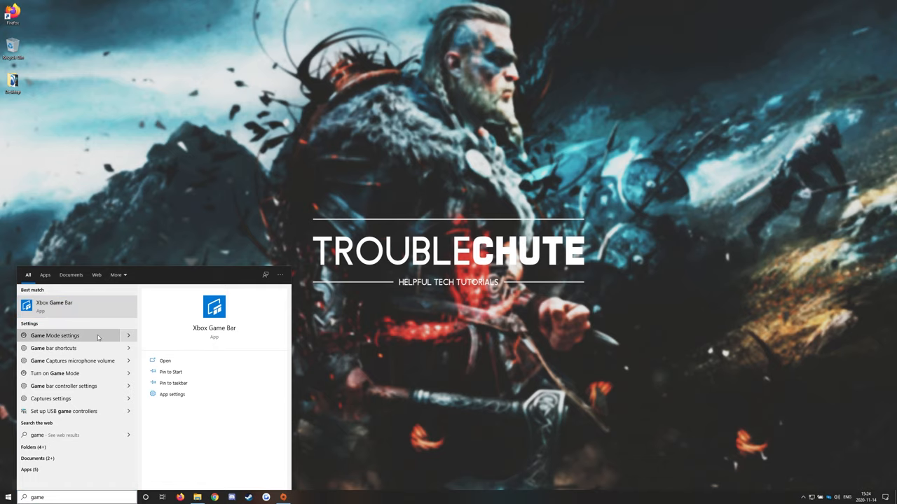
{"action": "left_click", "coordinate": [56, 336]}
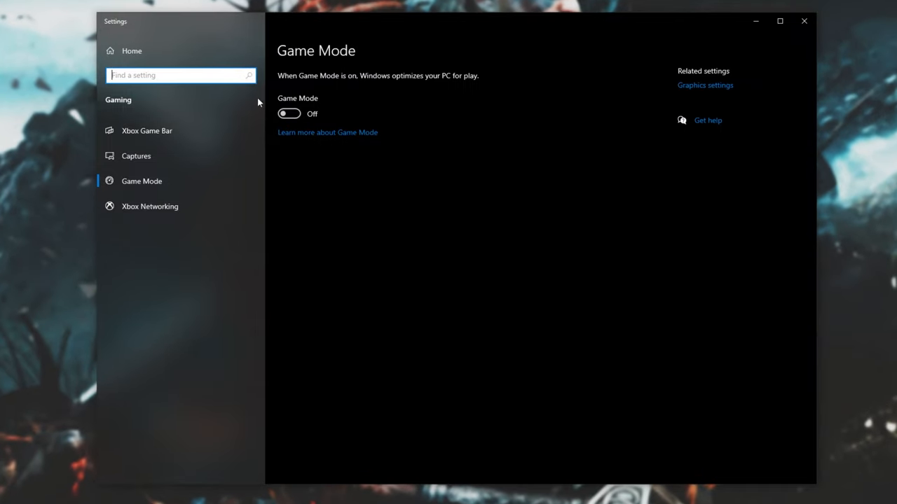
{"action": "mouse_move", "coordinate": [189, 160]}
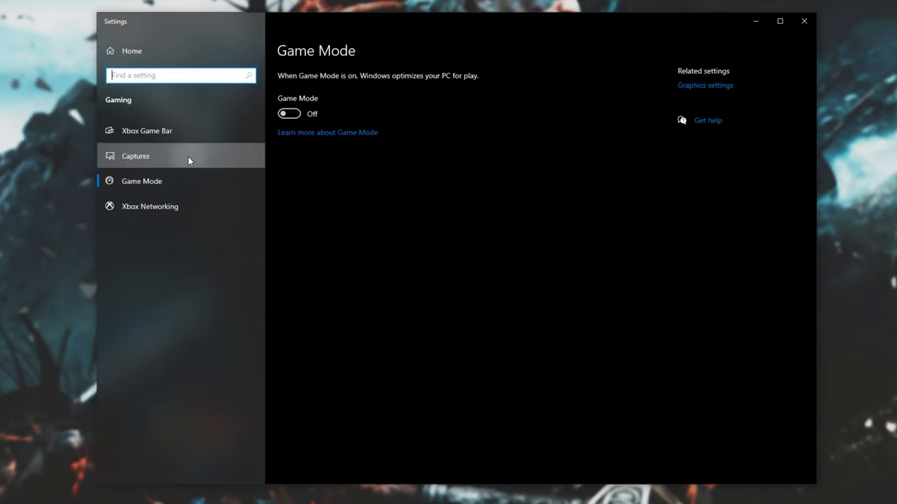
{"action": "left_click", "coordinate": [134, 156]}
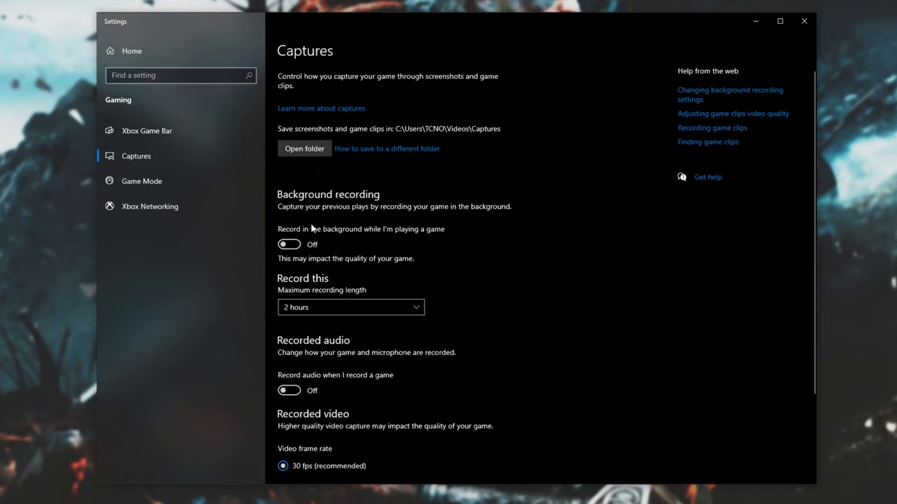
{"action": "mouse_move", "coordinate": [145, 130]}
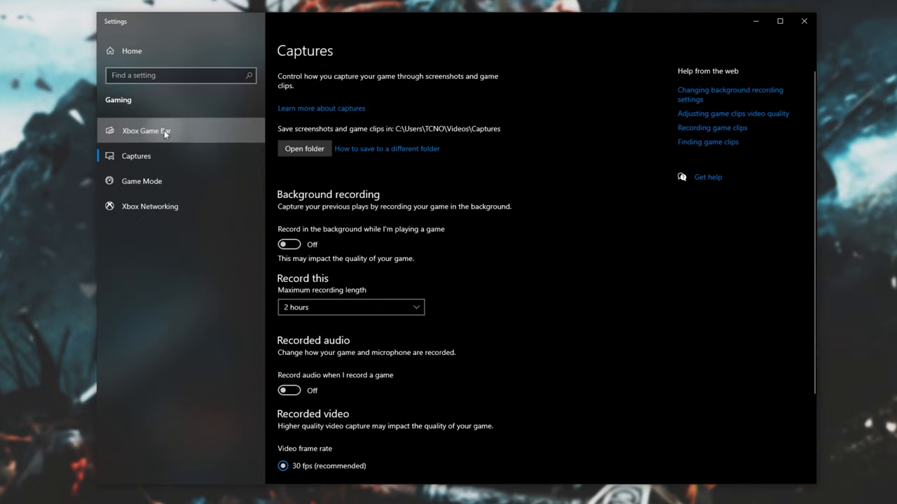
{"action": "left_click", "coordinate": [145, 130]}
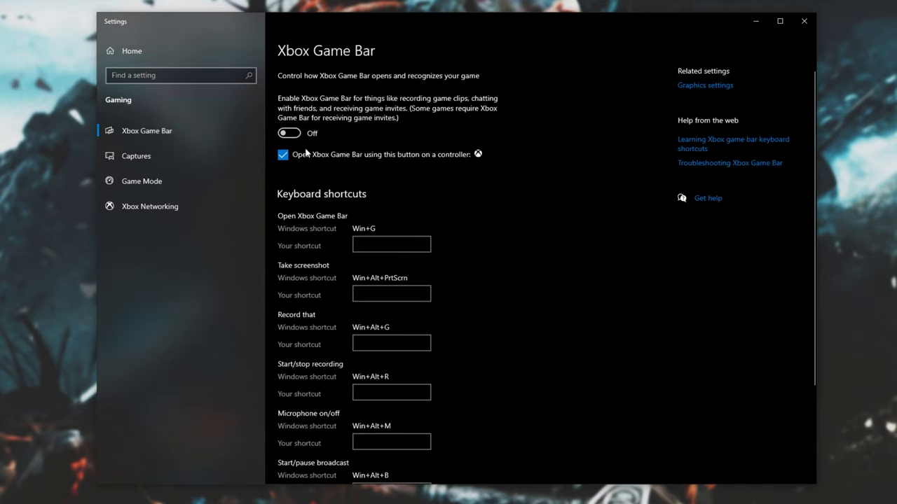
{"action": "scroll", "scroll_direction": "down", "scroll_amount": 3}
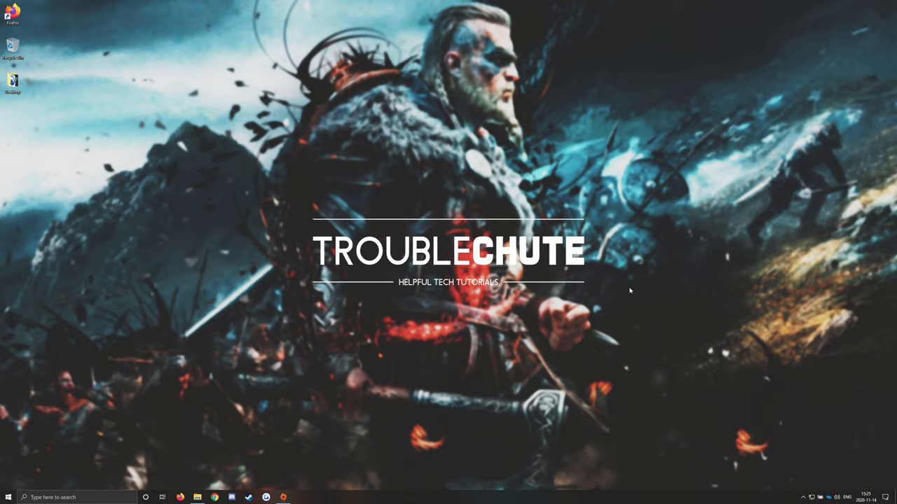
Reach Graphics settings and browse for a desktop program to add to the preference list.
{"action": "type", "text": "gpue"}
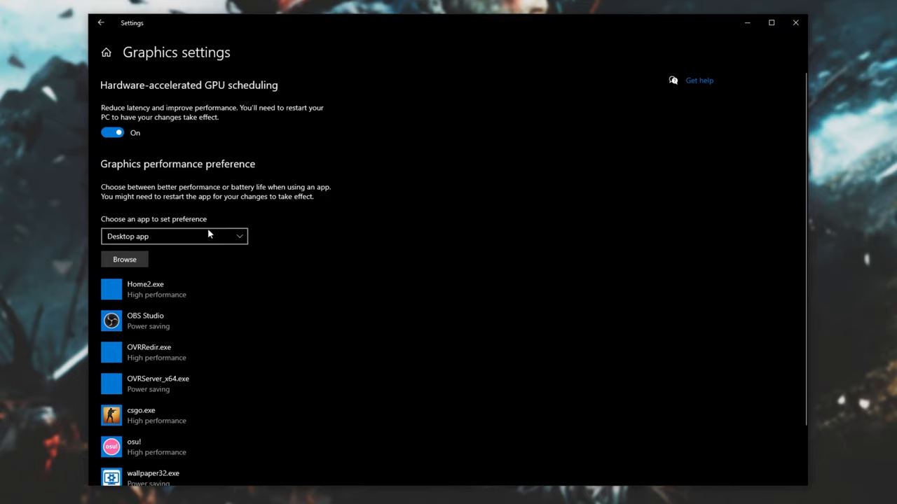
{"action": "mouse_move", "coordinate": [160, 247]}
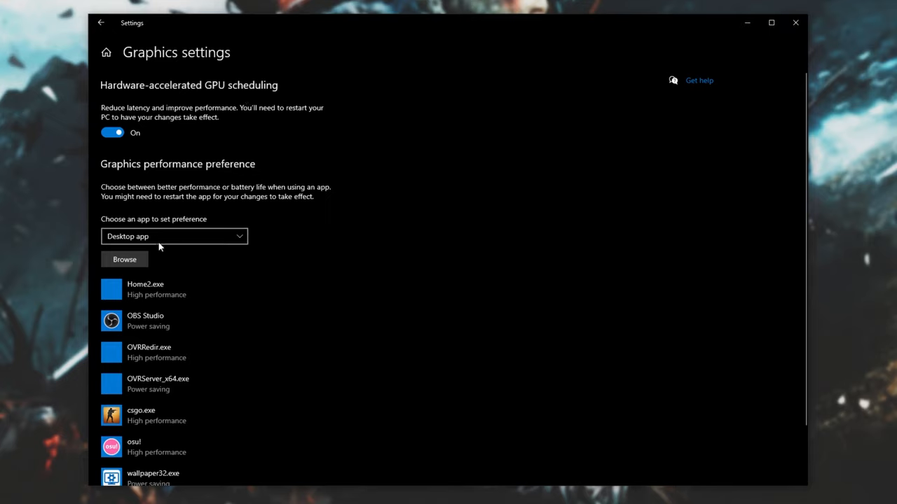
{"action": "mouse_move", "coordinate": [123, 259]}
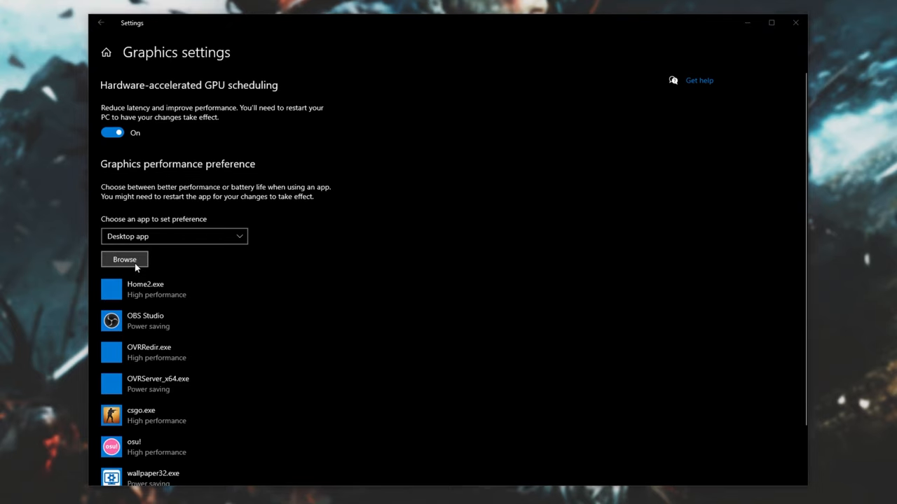
{"action": "left_click", "coordinate": [123, 259]}
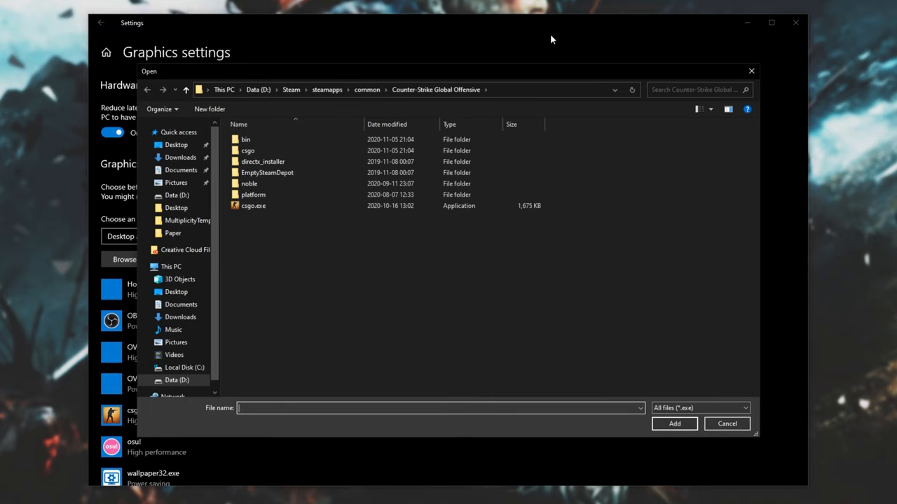
{"action": "mouse_move", "coordinate": [471, 231]}
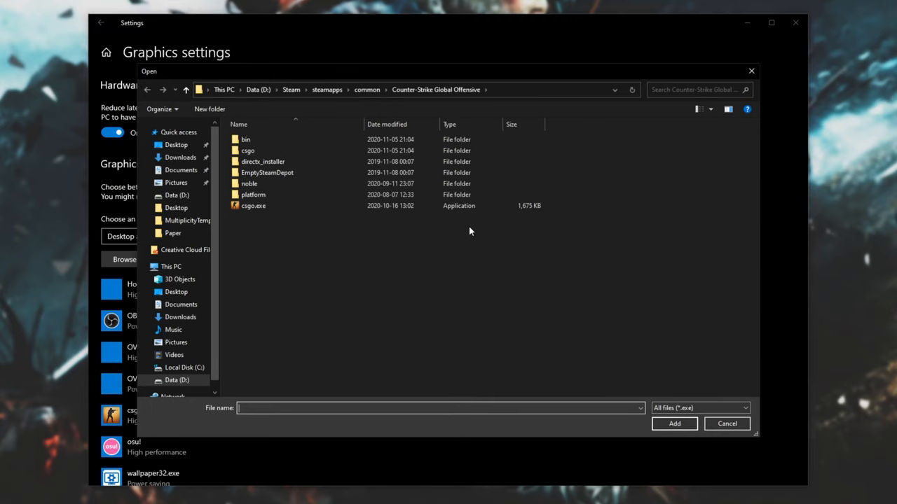
{"action": "left_click", "coordinate": [252, 205]}
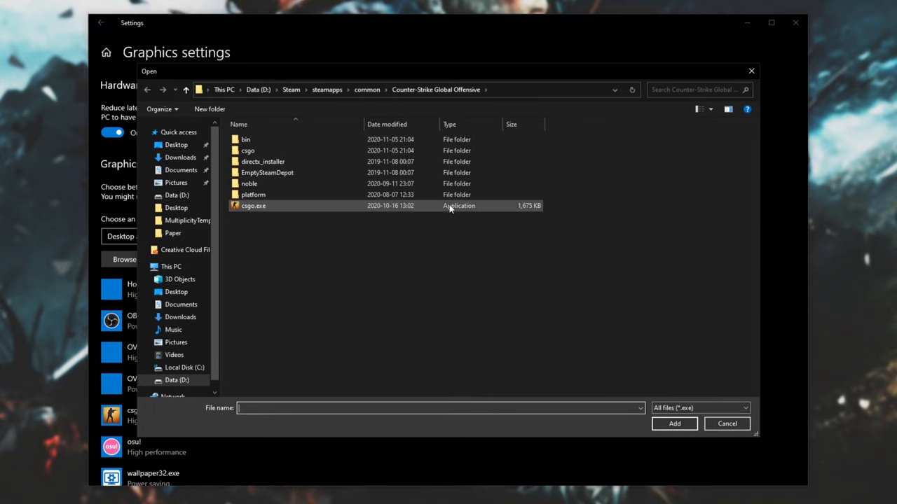
{"action": "left_click", "coordinate": [252, 205]}
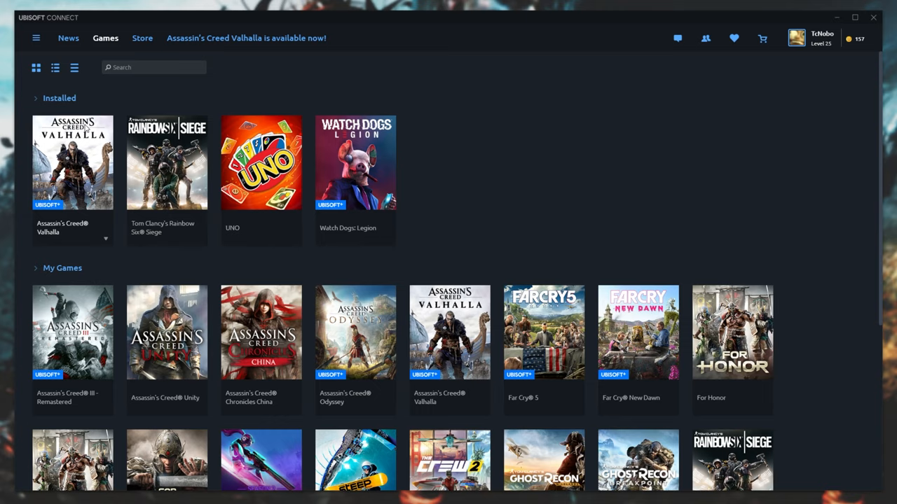
Show Valhalla's game details and properties and select its install location path.
{"action": "right_click", "coordinate": [73, 163]}
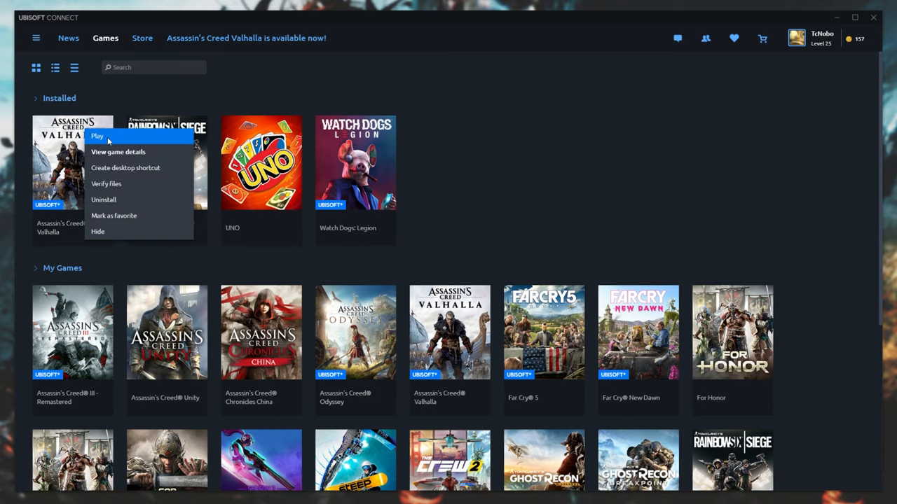
{"action": "left_click", "coordinate": [117, 151]}
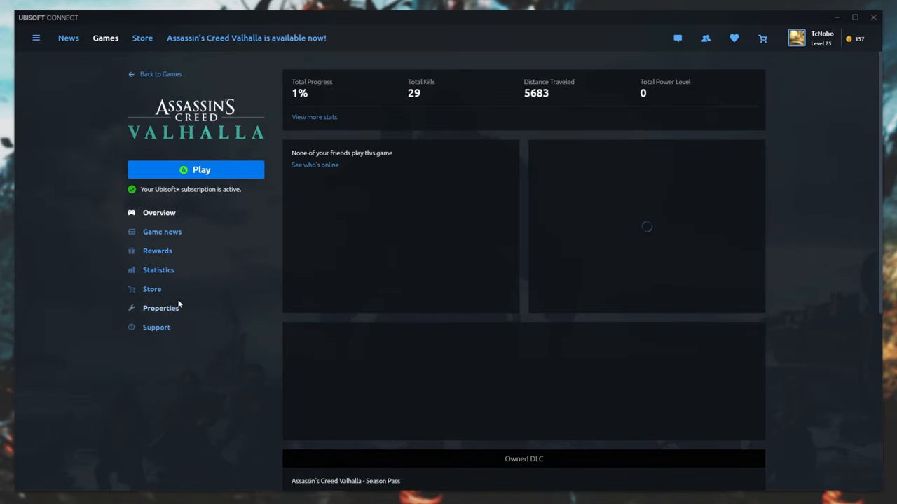
{"action": "left_click", "coordinate": [159, 308]}
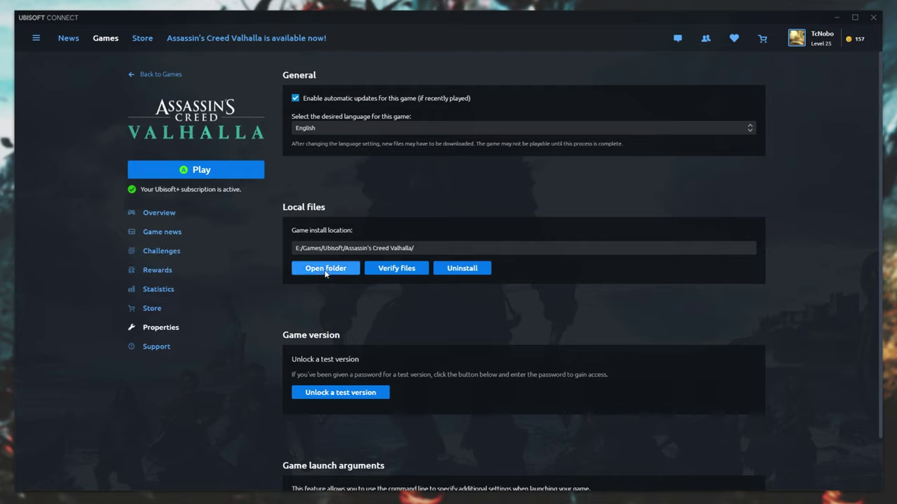
{"action": "triple_click", "coordinate": [521, 248]}
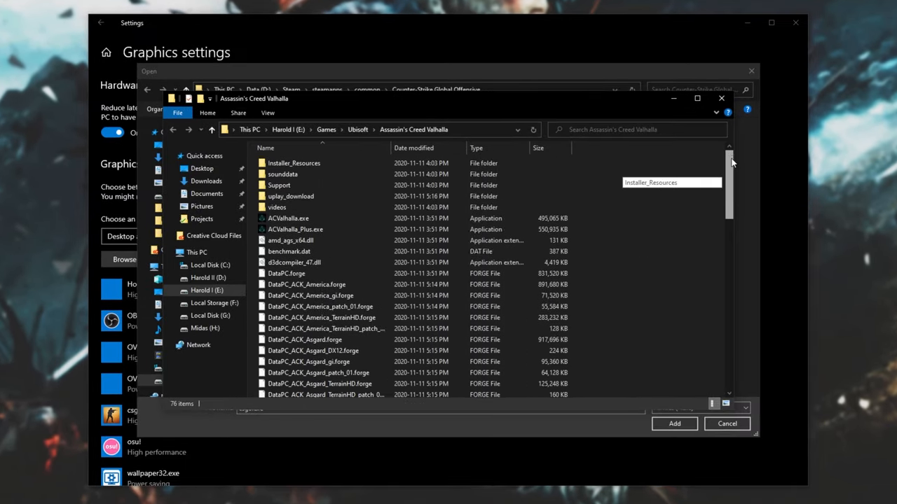
Add ACValhalla_Plus.exe to the list and set csgo.exe to High performance on the GTX 1050.
{"action": "left_click", "coordinate": [289, 219]}
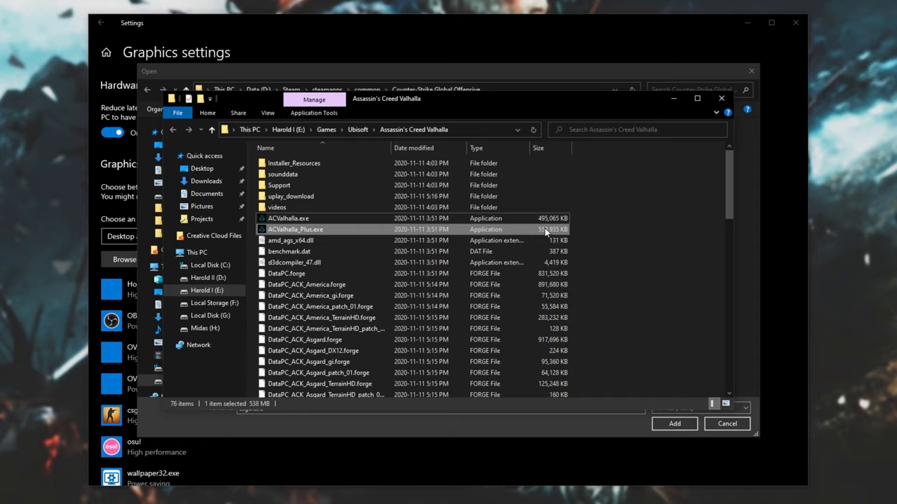
{"action": "left_click", "coordinate": [672, 423]}
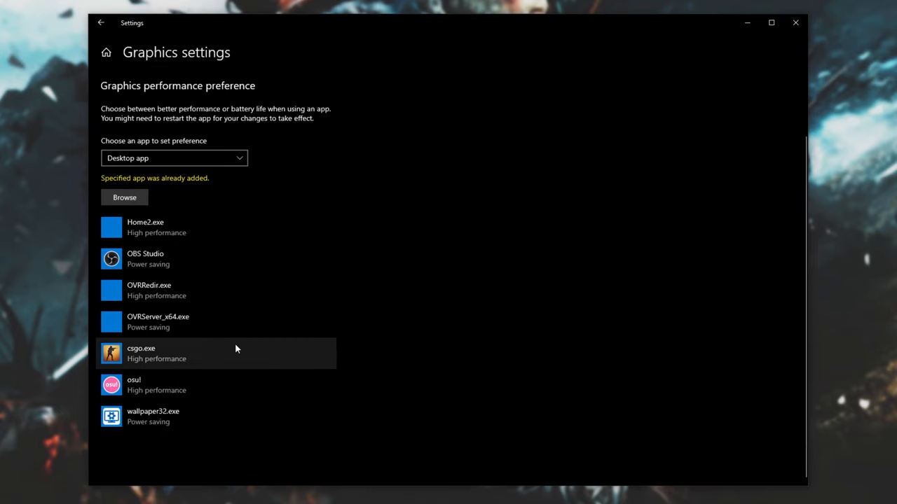
{"action": "left_click", "coordinate": [210, 353]}
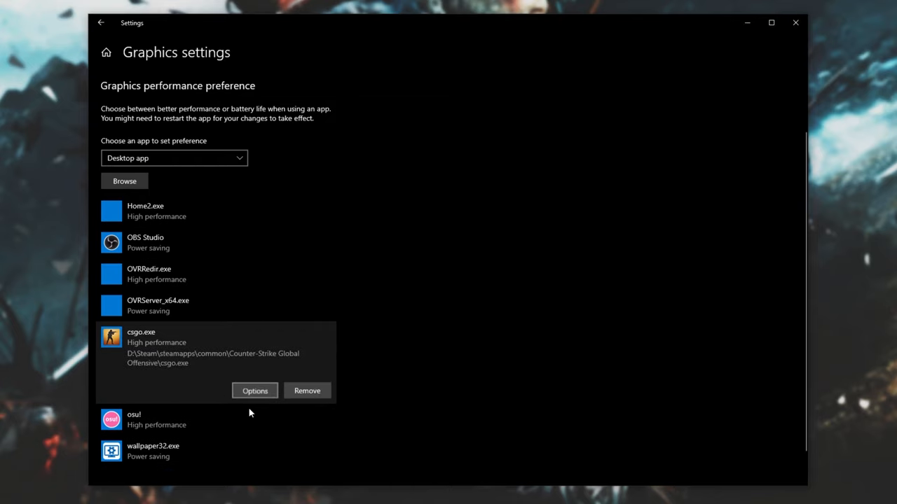
{"action": "left_click", "coordinate": [255, 389]}
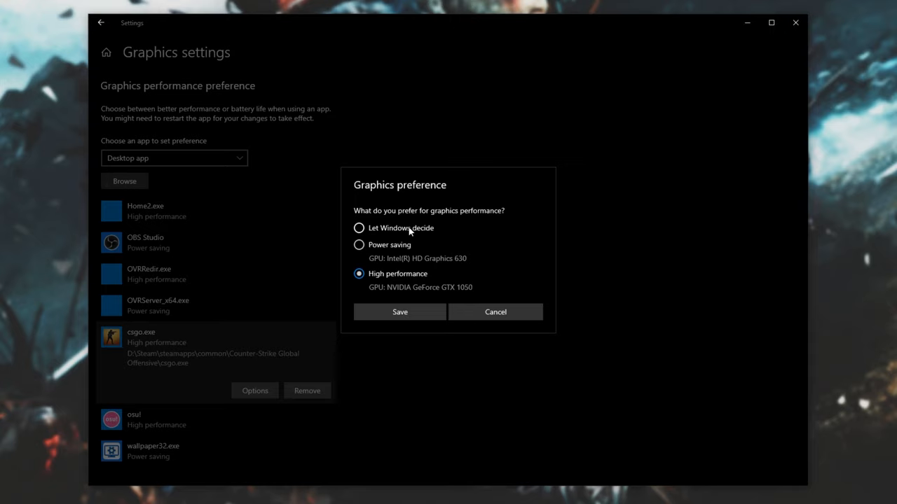
{"action": "mouse_move", "coordinate": [412, 280]}
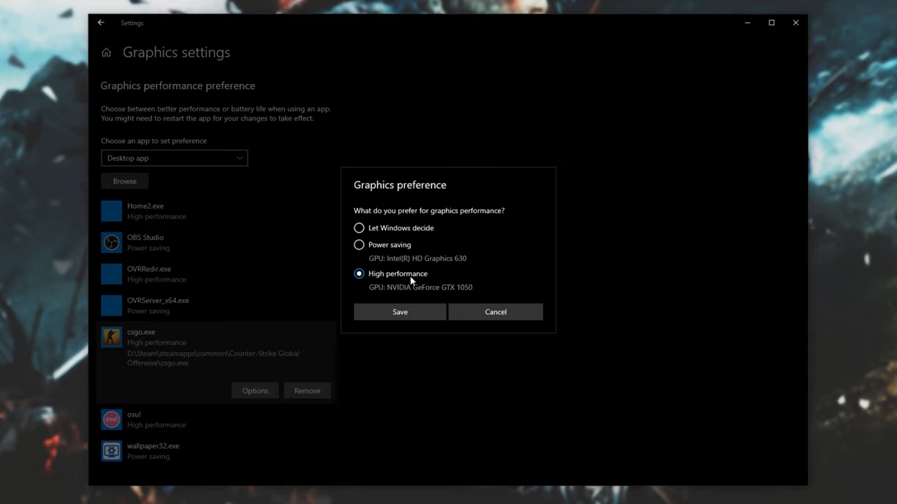
{"action": "left_click", "coordinate": [399, 311]}
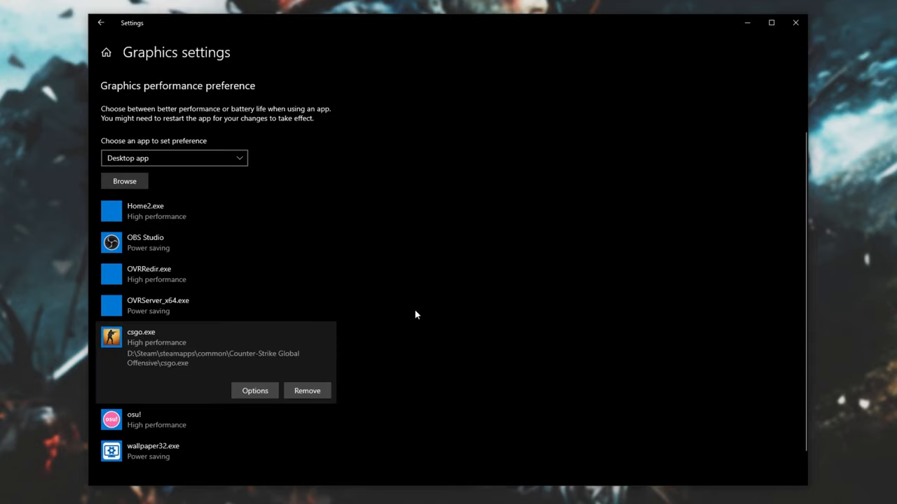
{"action": "mouse_move", "coordinate": [307, 390]}
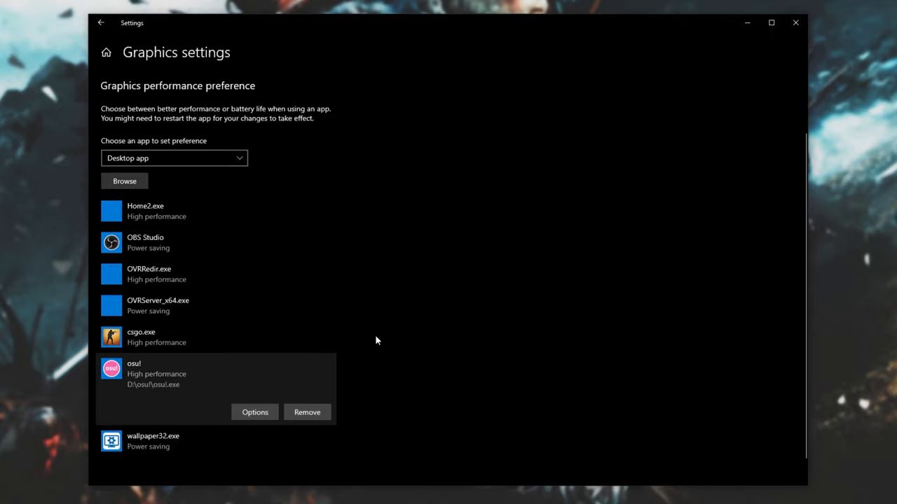
{"action": "scroll", "scroll_direction": "up", "scroll_amount": 3}
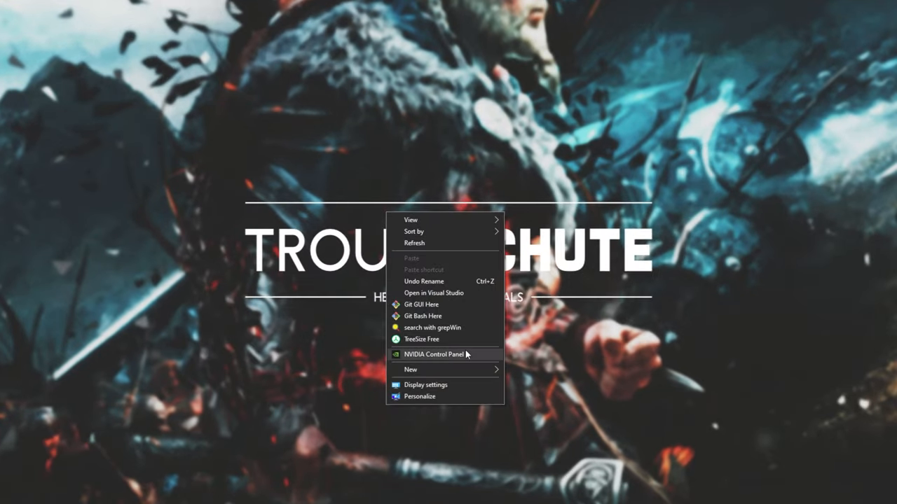
Use advanced 3D image settings and start adding a program under Manage 3D settings > Program Settings.
{"action": "left_click", "coordinate": [433, 353]}
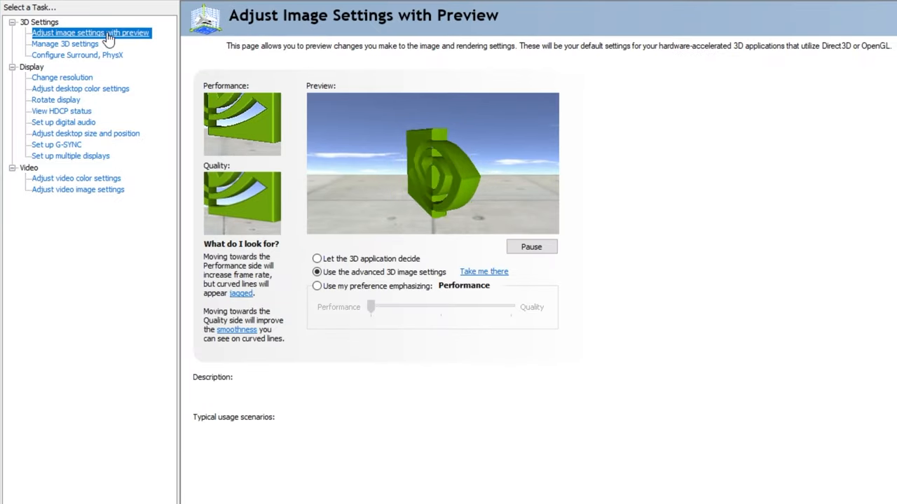
{"action": "left_click", "coordinate": [317, 272]}
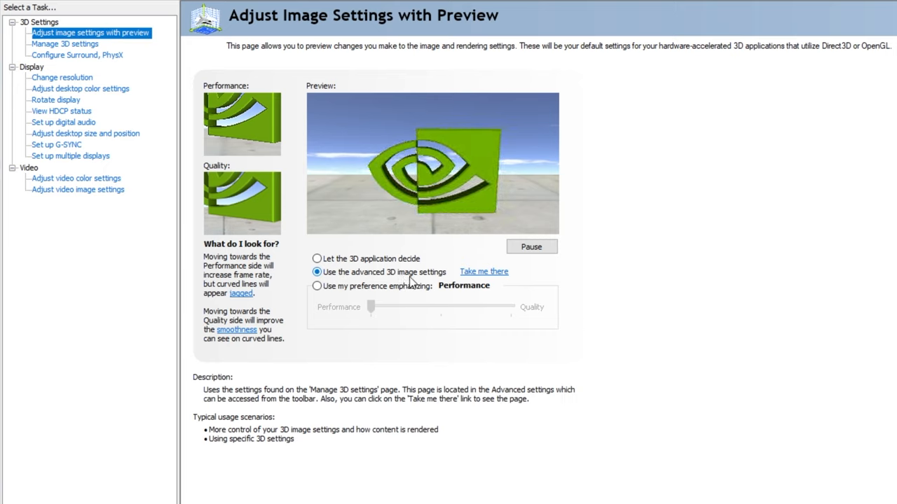
{"action": "left_click", "coordinate": [64, 43]}
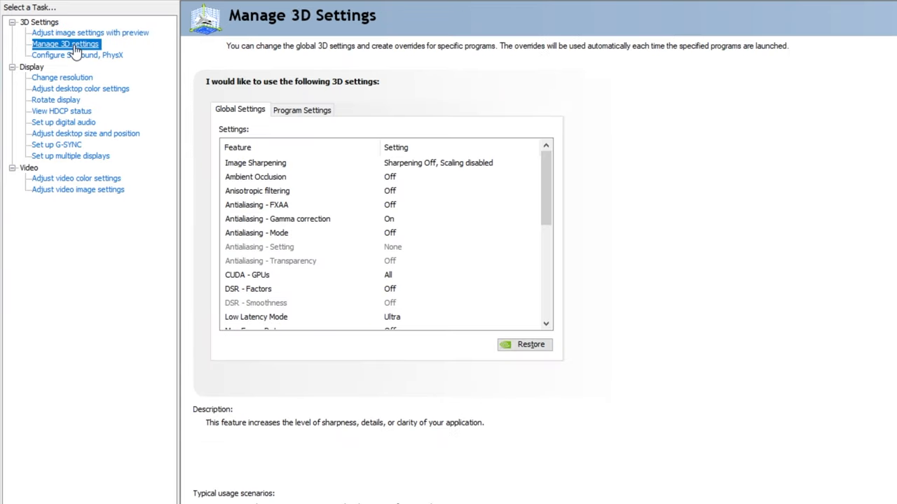
{"action": "left_click", "coordinate": [301, 110]}
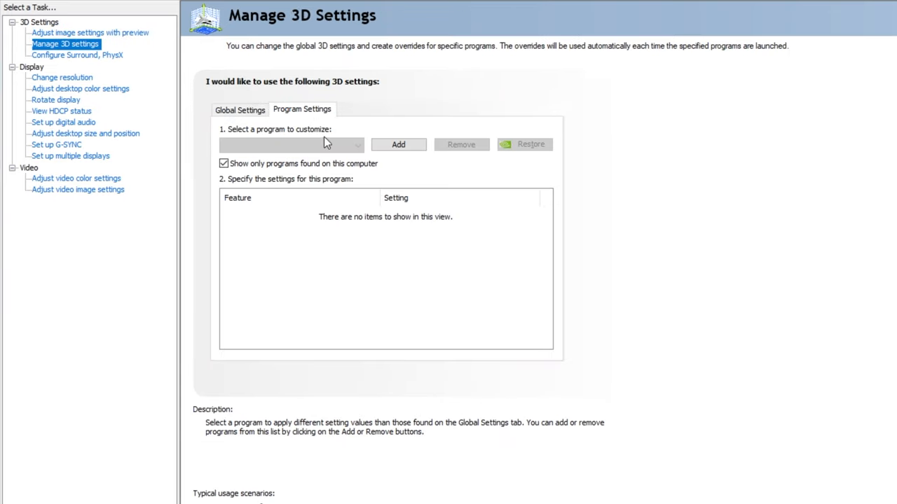
{"action": "left_click", "coordinate": [357, 144]}
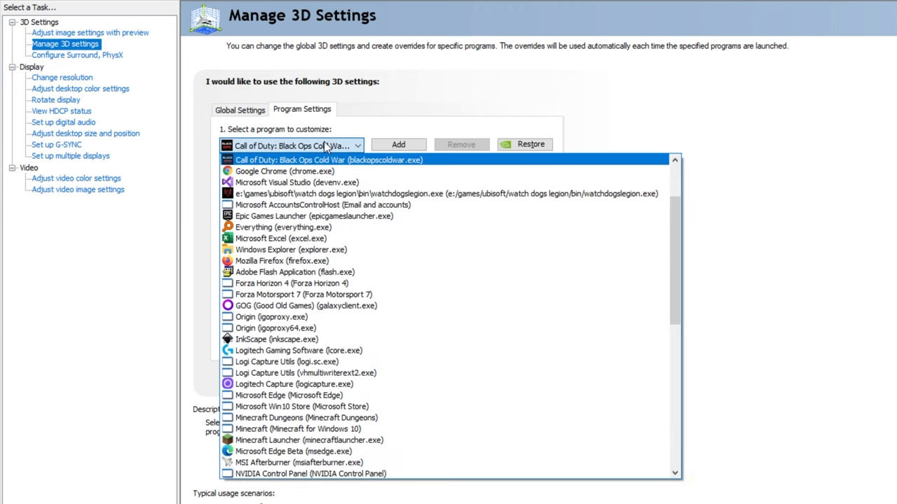
{"action": "left_click", "coordinate": [397, 144]}
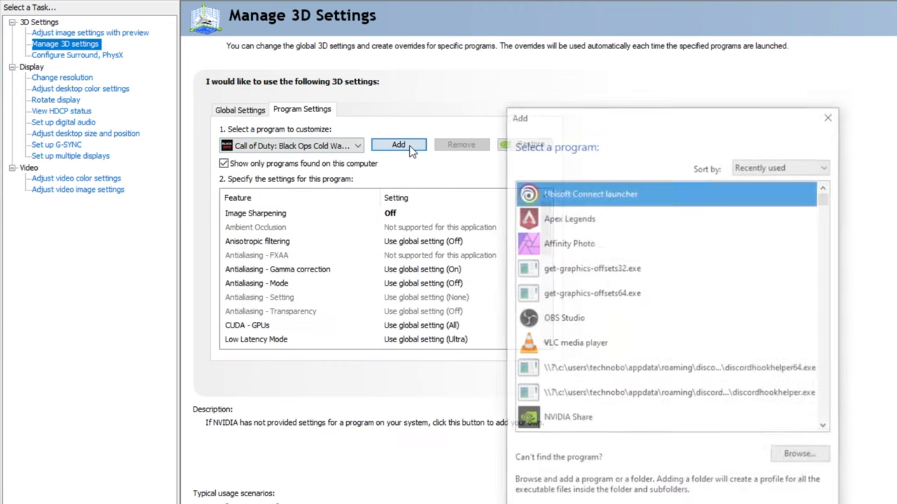
{"action": "mouse_move", "coordinate": [743, 185]}
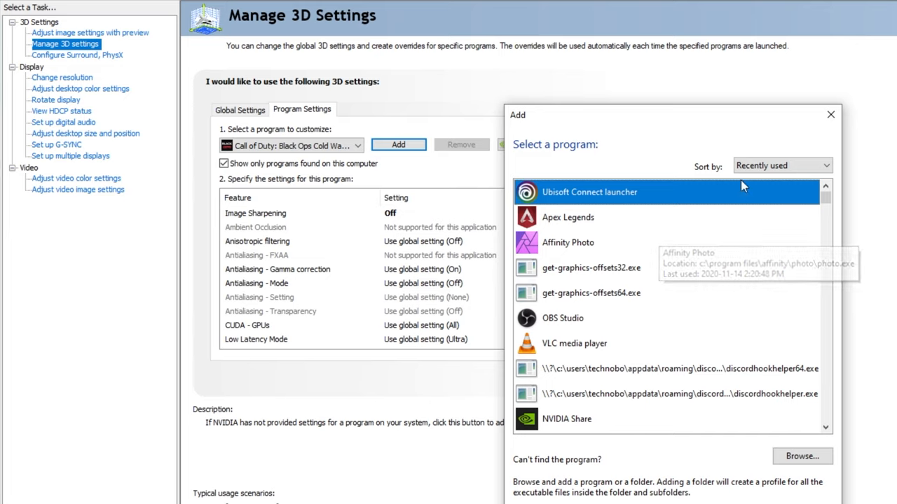
{"action": "mouse_move", "coordinate": [783, 370]}
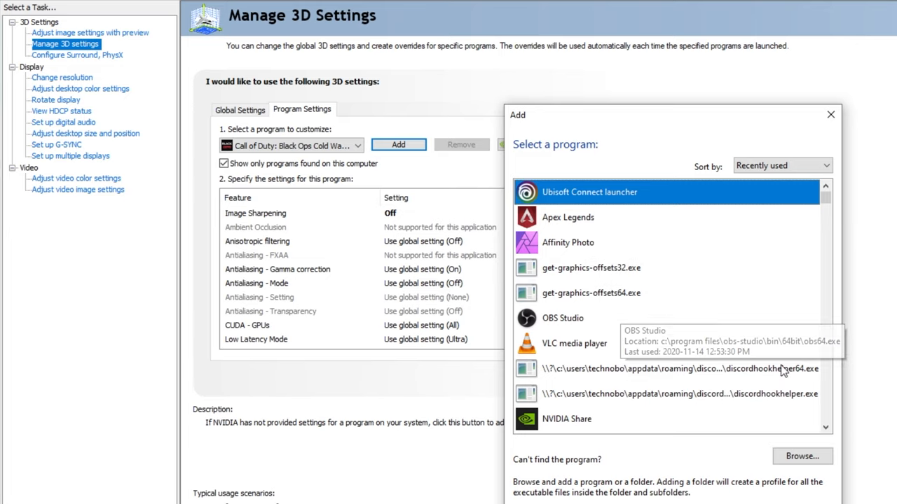
Add ACValhalla_Plus.exe and select Assassin's Creed Valhalla (acvalhalla.exe) as the program to customise.
{"action": "scroll", "scroll_direction": "down", "scroll_amount": 3}
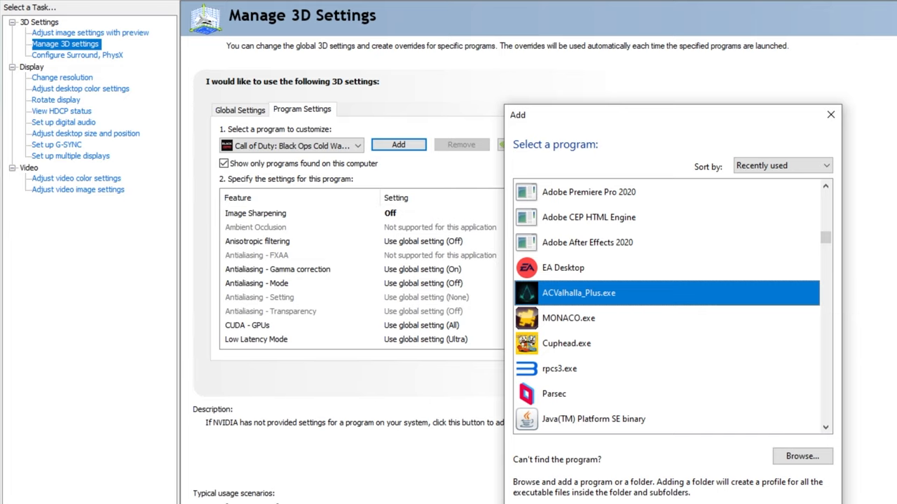
{"action": "left_click", "coordinate": [357, 144]}
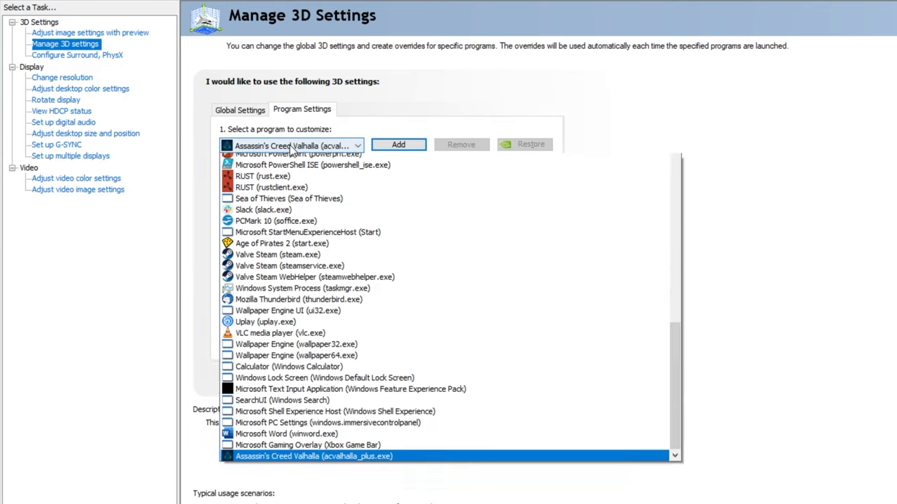
{"action": "left_click", "coordinate": [398, 144]}
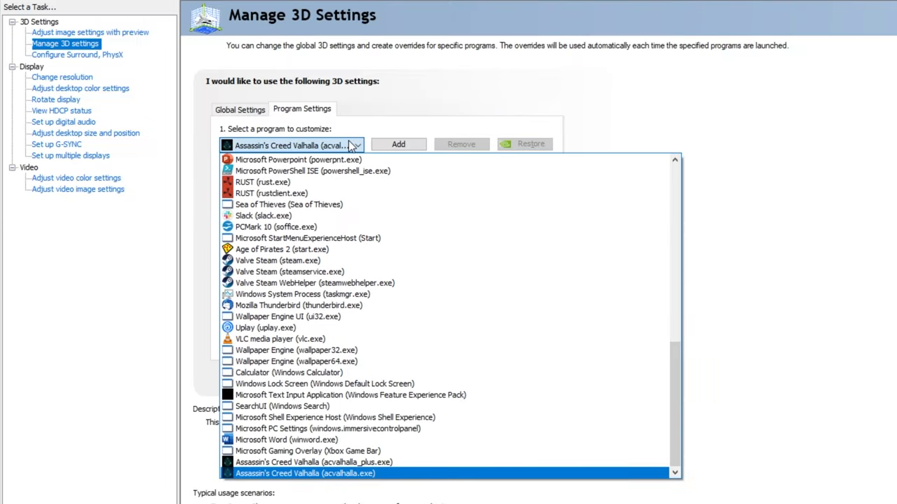
{"action": "left_click", "coordinate": [305, 474]}
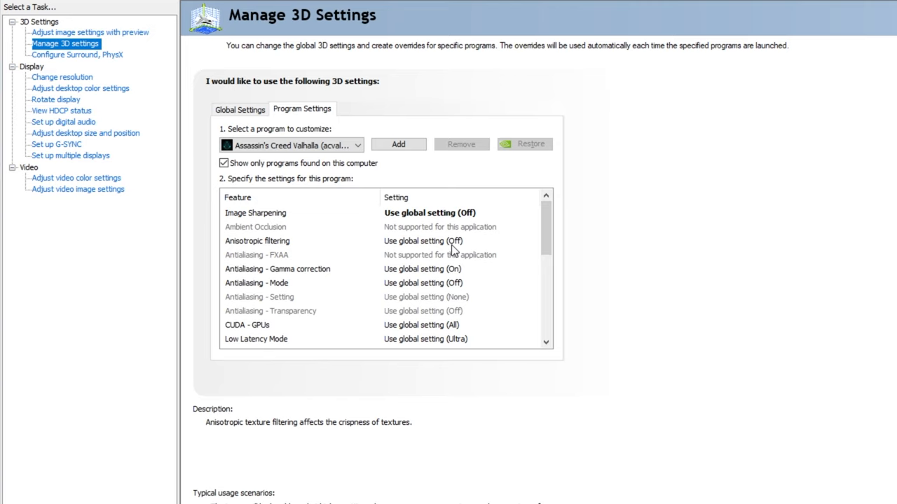
Set Valhalla's antialiasing mode to Off and review the remaining feature settings in its profile.
{"action": "left_click", "coordinate": [535, 241]}
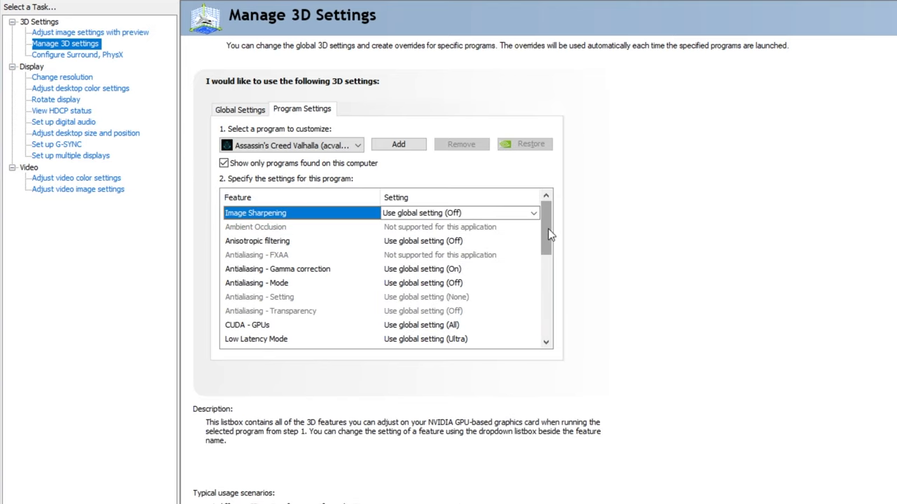
{"action": "scroll", "scroll_direction": "down", "scroll_amount": 3}
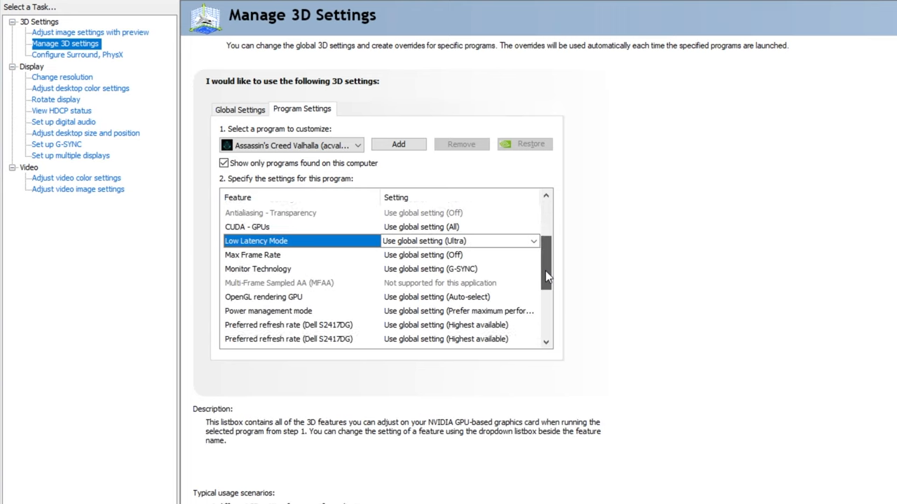
{"action": "scroll", "scroll_direction": "down", "scroll_amount": 3}
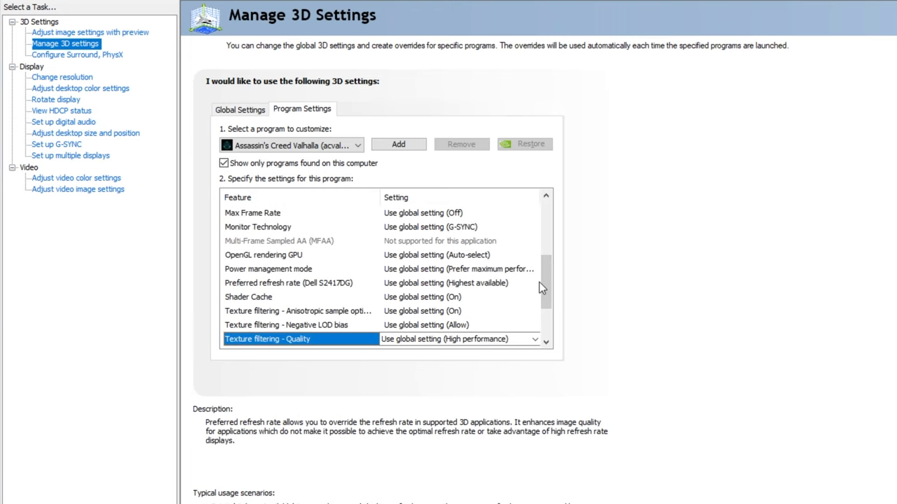
{"action": "scroll", "scroll_direction": "down", "scroll_amount": 3}
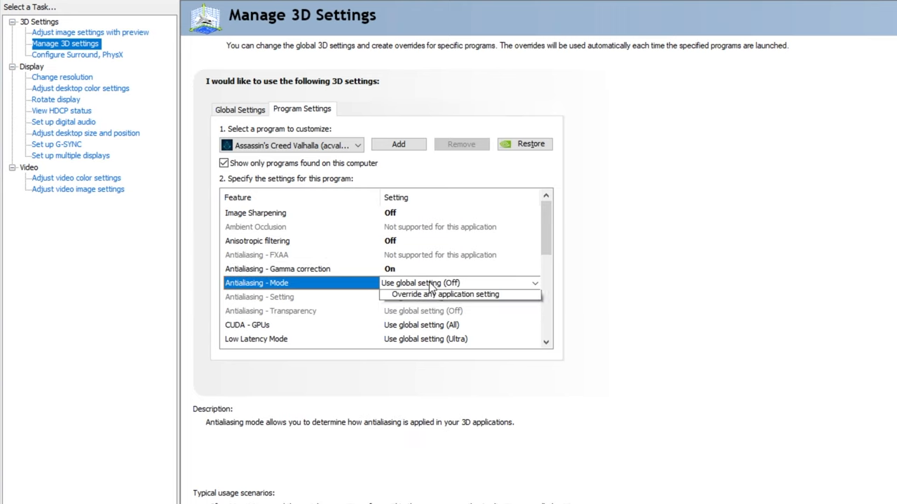
{"action": "left_click", "coordinate": [457, 295]}
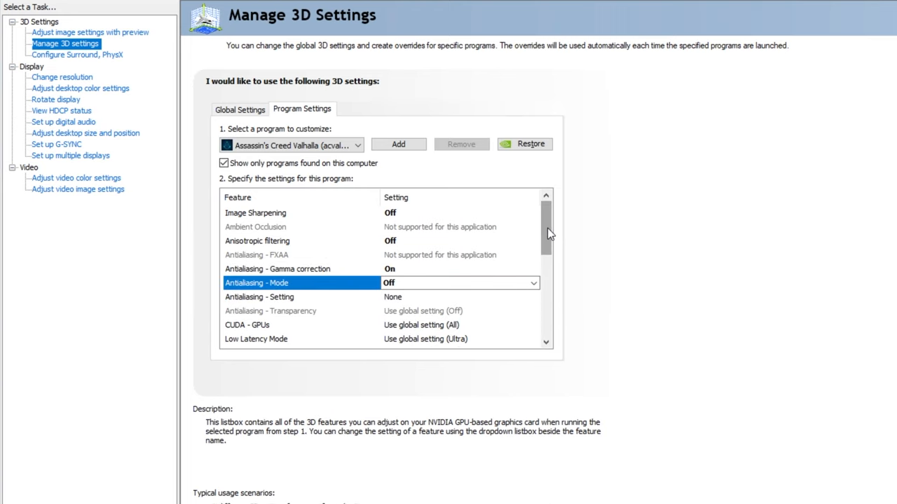
{"action": "left_click", "coordinate": [358, 144]}
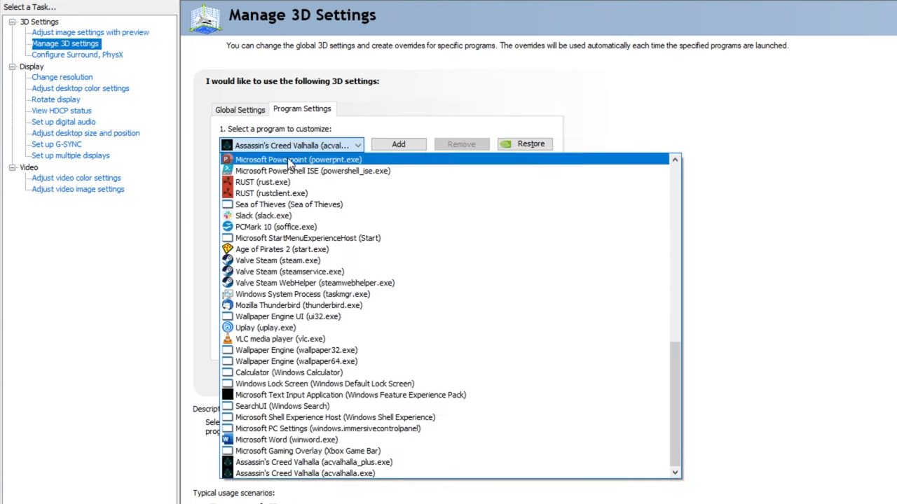
{"action": "left_click", "coordinate": [291, 144]}
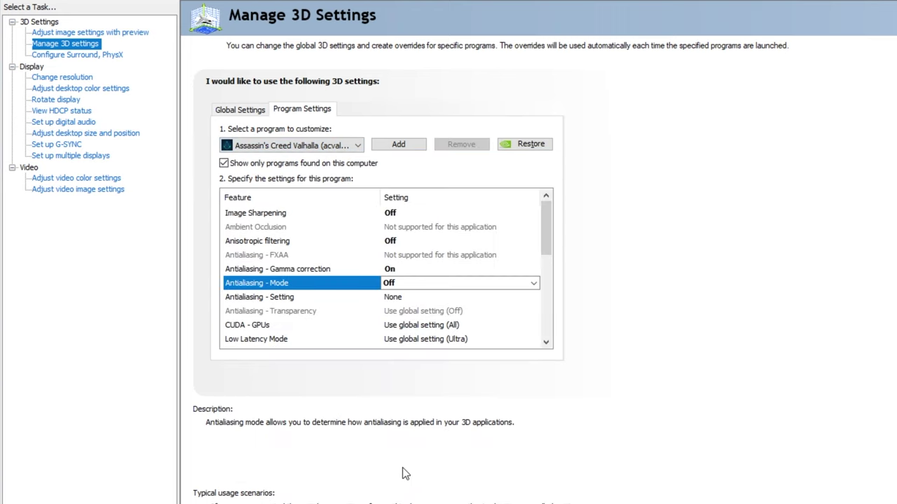
{"action": "scroll", "scroll_direction": "down", "scroll_amount": 3}
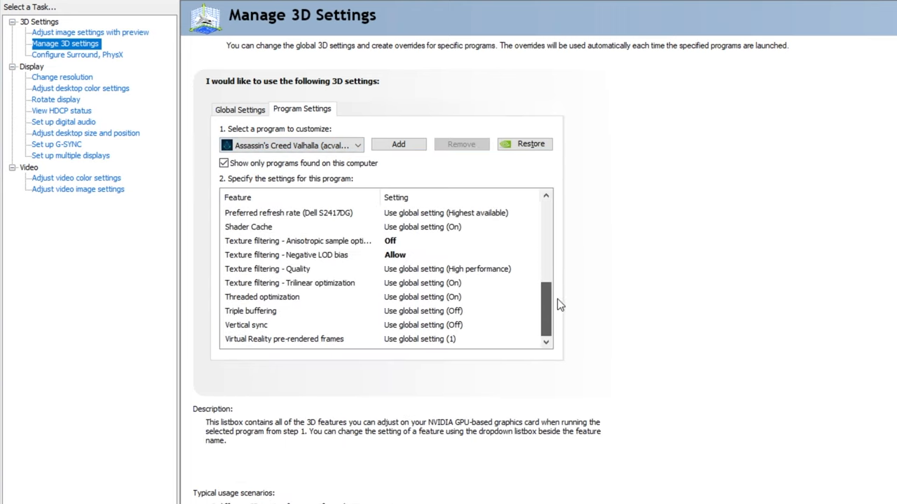
{"action": "scroll", "scroll_direction": "up", "scroll_amount": 3}
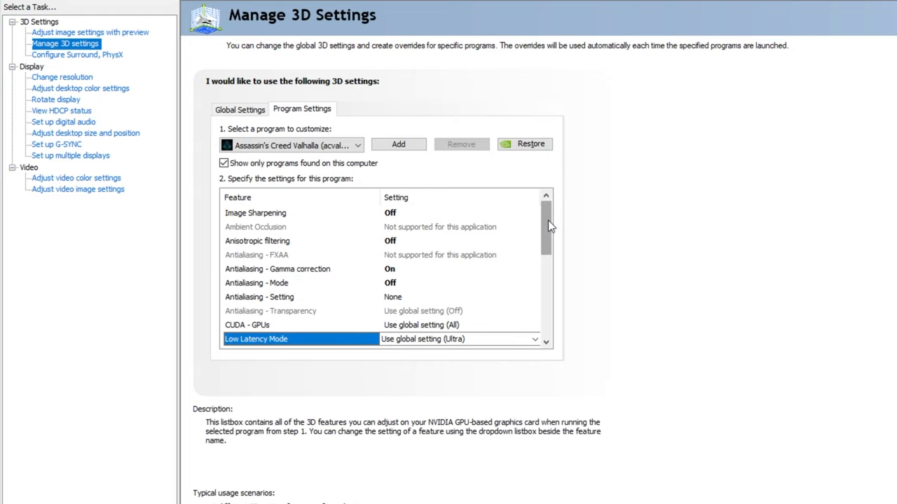
{"action": "scroll", "scroll_direction": "down", "scroll_amount": 3}
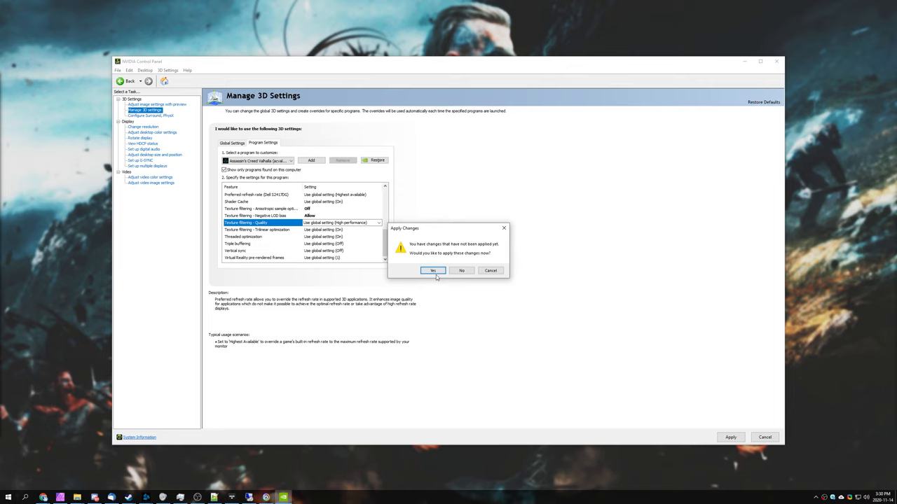
Apply the unsaved NVIDIA 3D changes and launch Assassin's Creed Valhalla from Ubisoft Connect.
{"action": "left_click", "coordinate": [433, 271]}
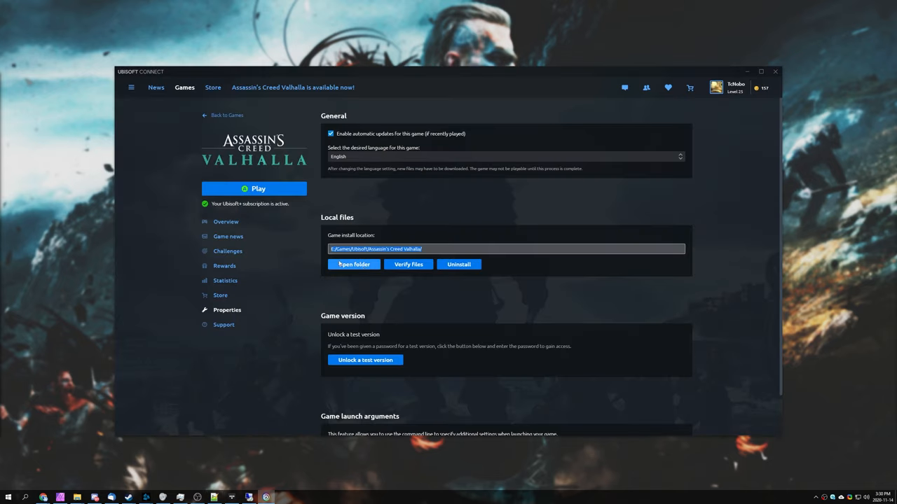
{"action": "left_click", "coordinate": [253, 188]}
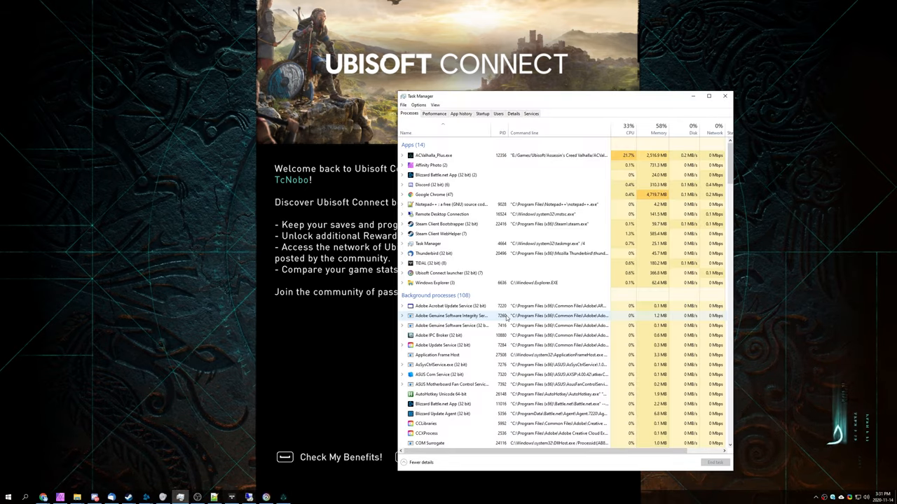
Select the ACValhalla_Plus.exe process in Task Manager to set its priority to High.
{"action": "left_click", "coordinate": [709, 95]}
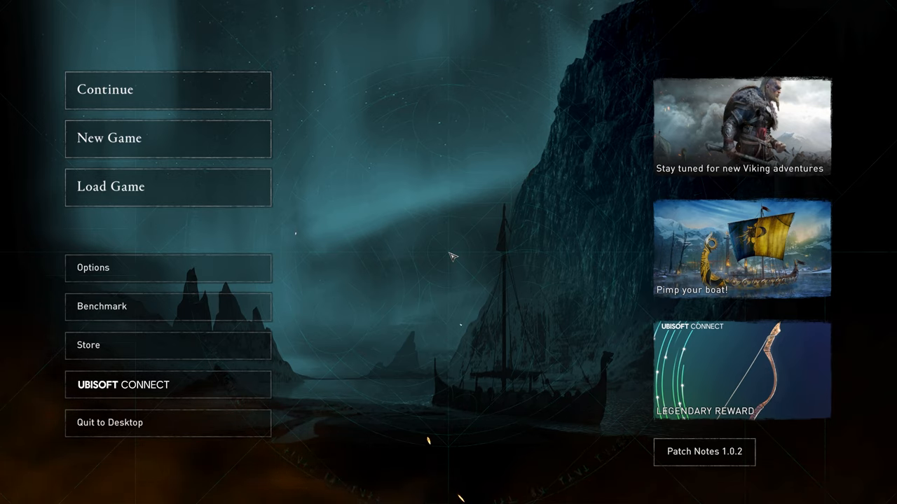
{"action": "mouse_move", "coordinate": [595, 363]}
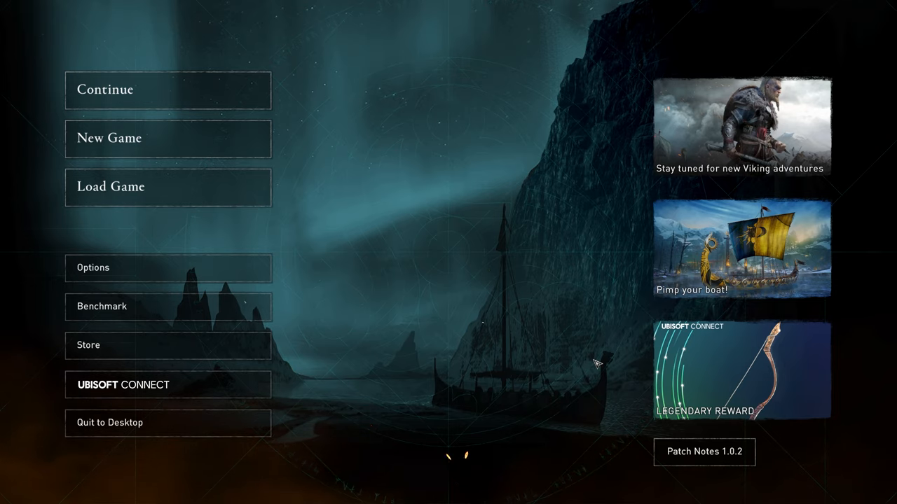
Switch to the running game and wait at the main menu with Options focused.
{"action": "left_click", "coordinate": [101, 306]}
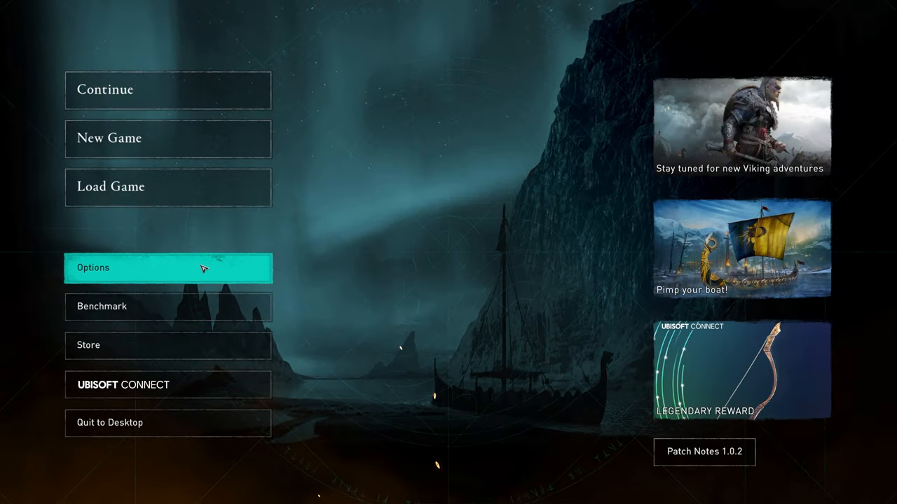
In the game's Screen options keep Fullscreen and set Resolution Scale to 80%.
{"action": "left_click", "coordinate": [168, 267]}
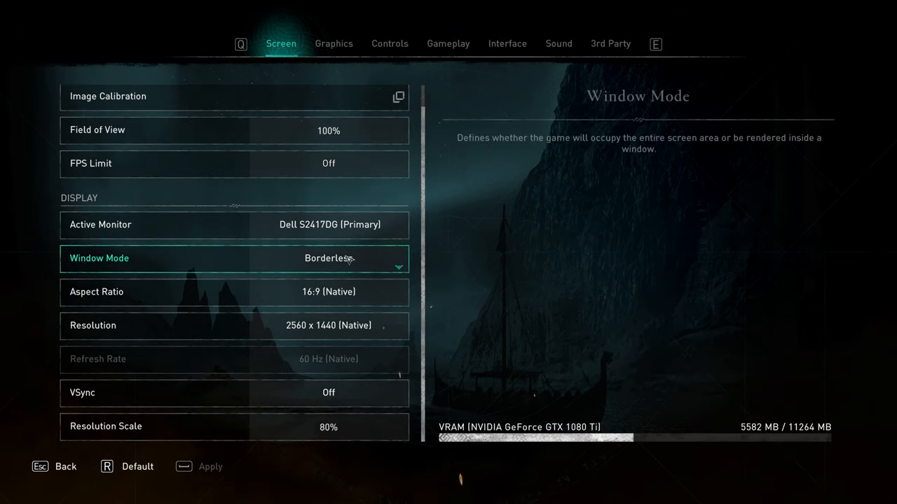
{"action": "left_click", "coordinate": [236, 325]}
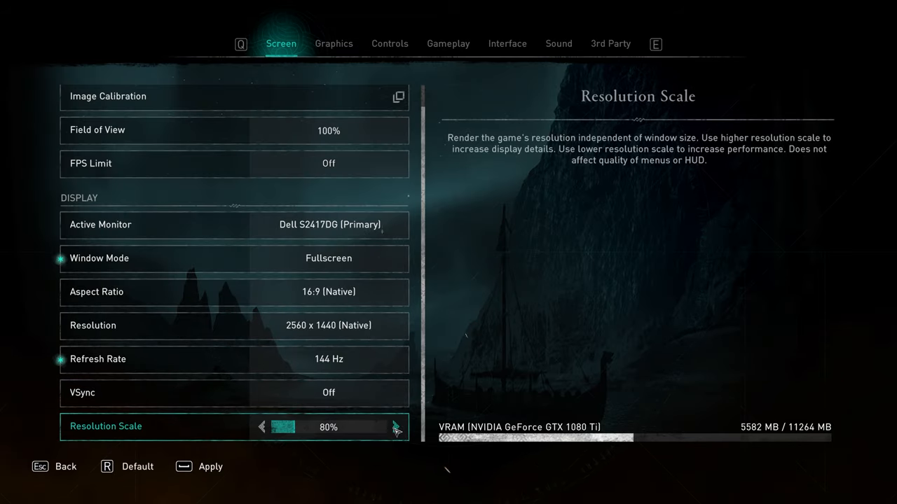
{"action": "left_click", "coordinate": [395, 426]}
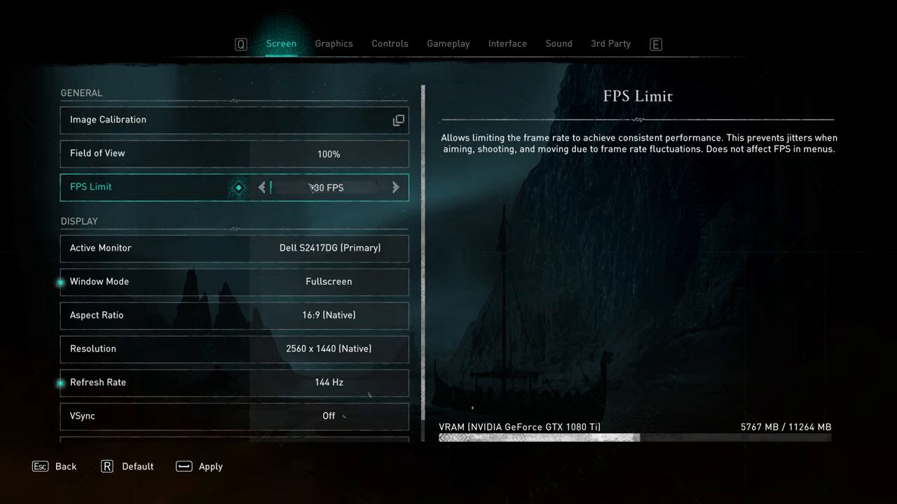
Cycle FPS Limit back to Off and confirm Field of View stays at 100%.
{"action": "left_click", "coordinate": [395, 187]}
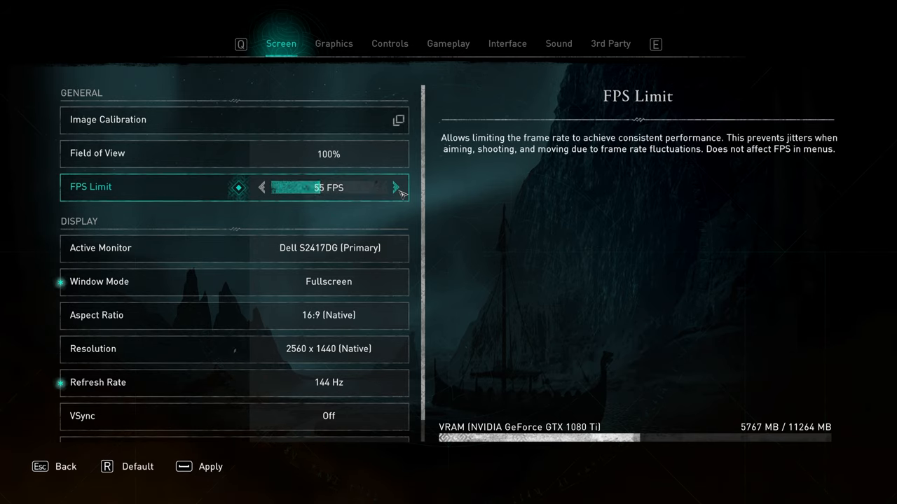
{"action": "left_click", "coordinate": [396, 188]}
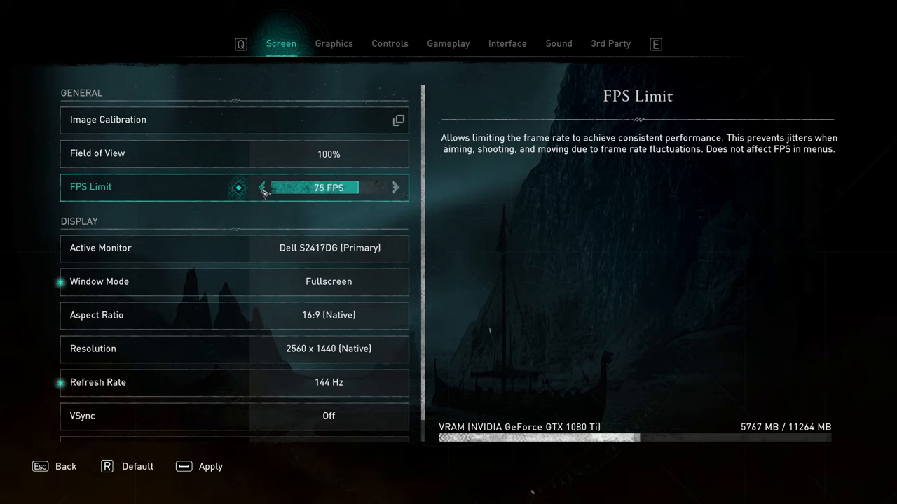
{"action": "left_click", "coordinate": [262, 188]}
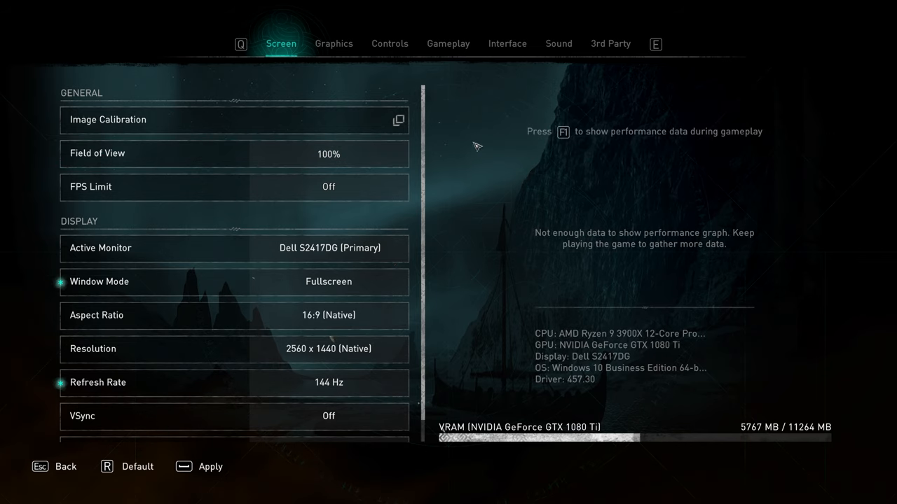
{"action": "left_click", "coordinate": [235, 153]}
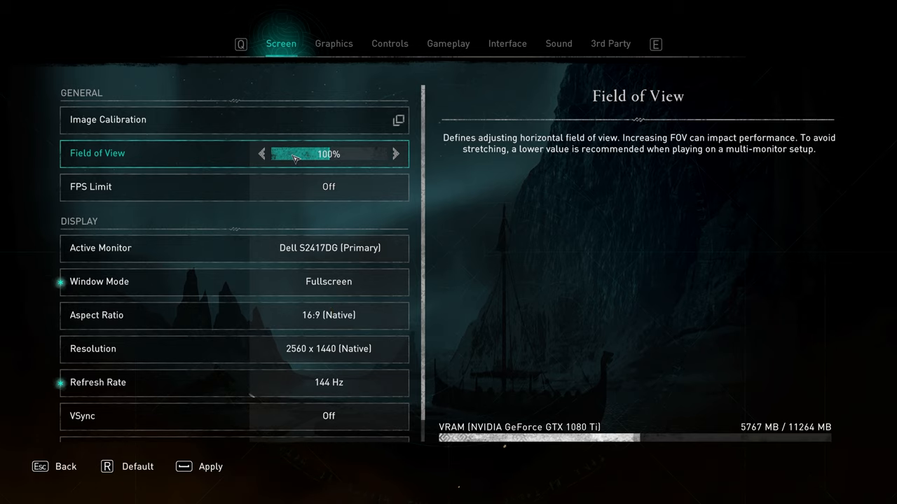
{"action": "left_click", "coordinate": [211, 467]}
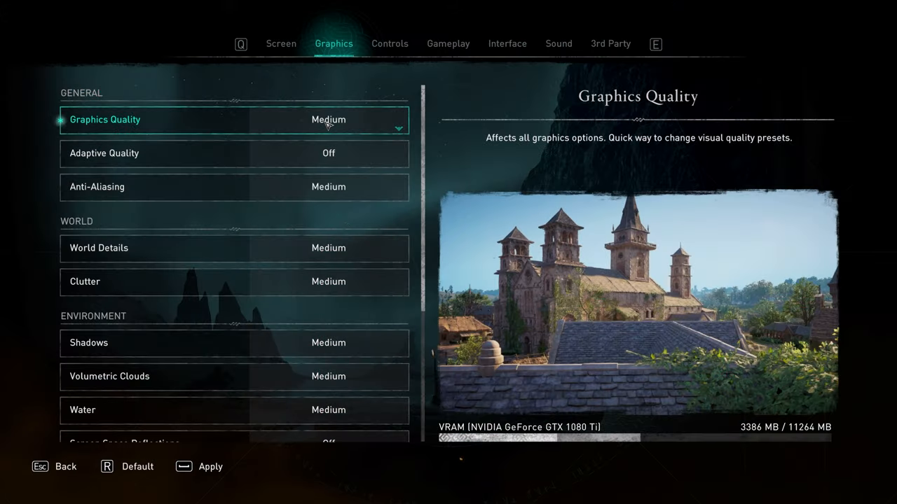
Set Graphics Quality to Very High and Anti-Aliasing to Low.
{"action": "left_click", "coordinate": [328, 119]}
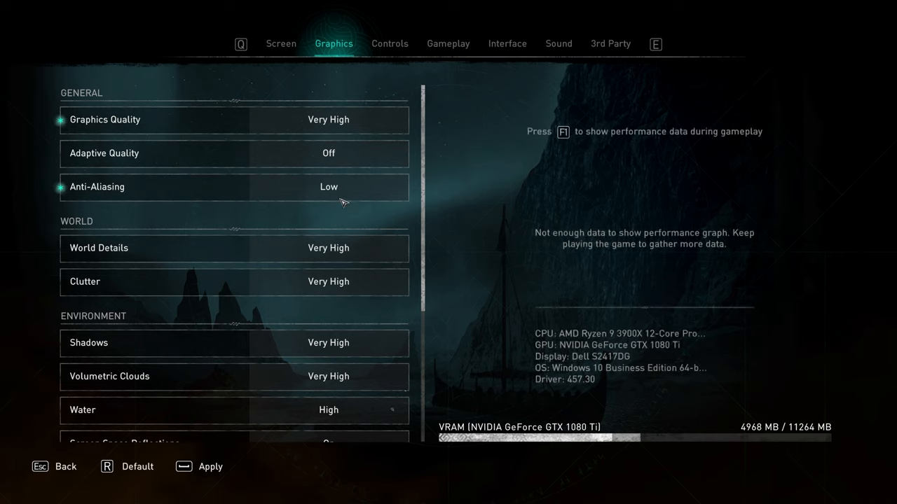
{"action": "left_click", "coordinate": [328, 186]}
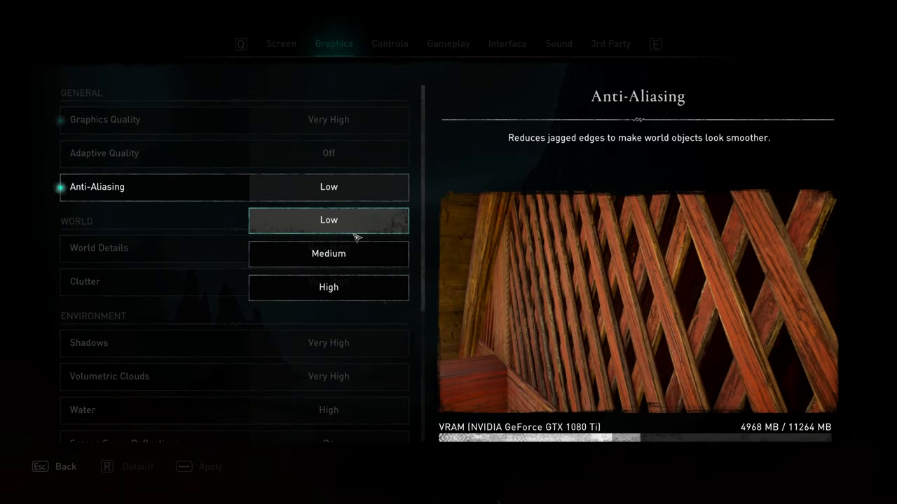
{"action": "mouse_move", "coordinate": [353, 288]}
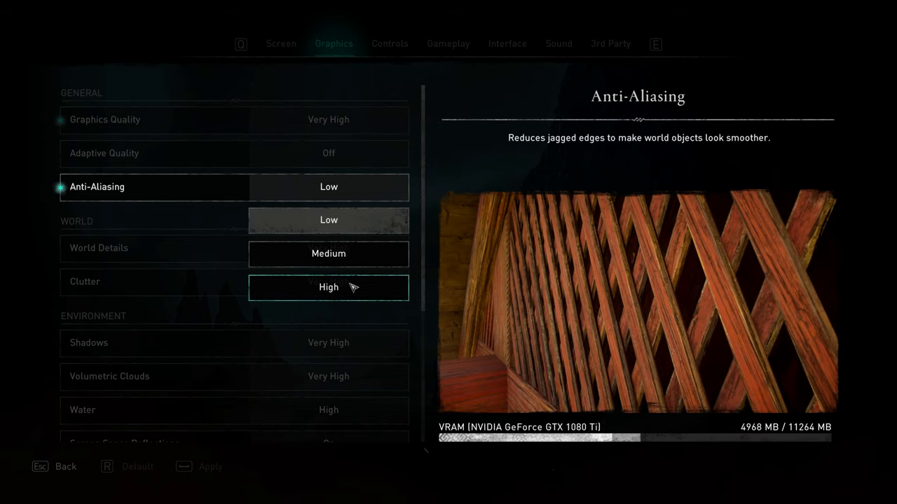
{"action": "left_click", "coordinate": [328, 219]}
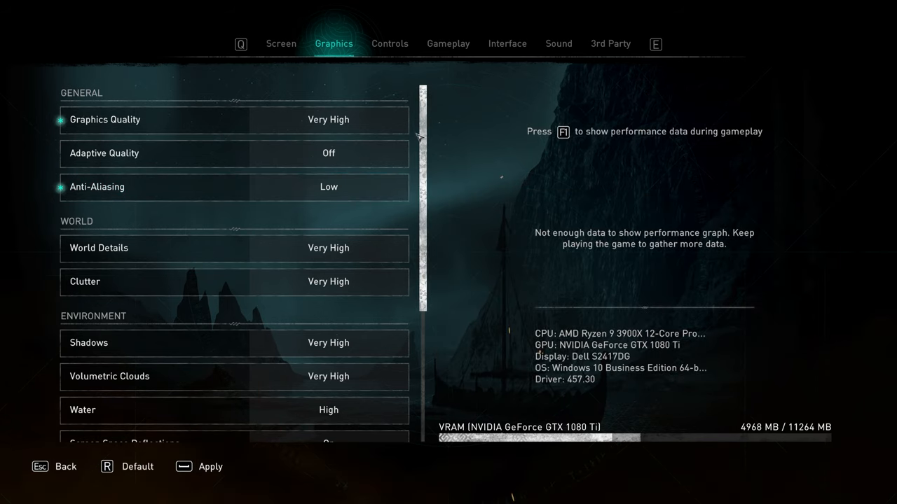
{"action": "mouse_move", "coordinate": [423, 125]}
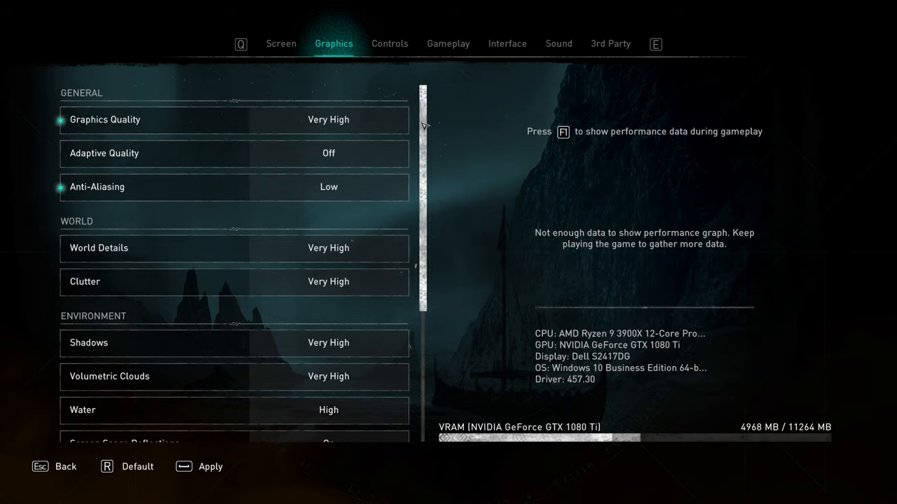
{"action": "mouse_move", "coordinate": [429, 162]}
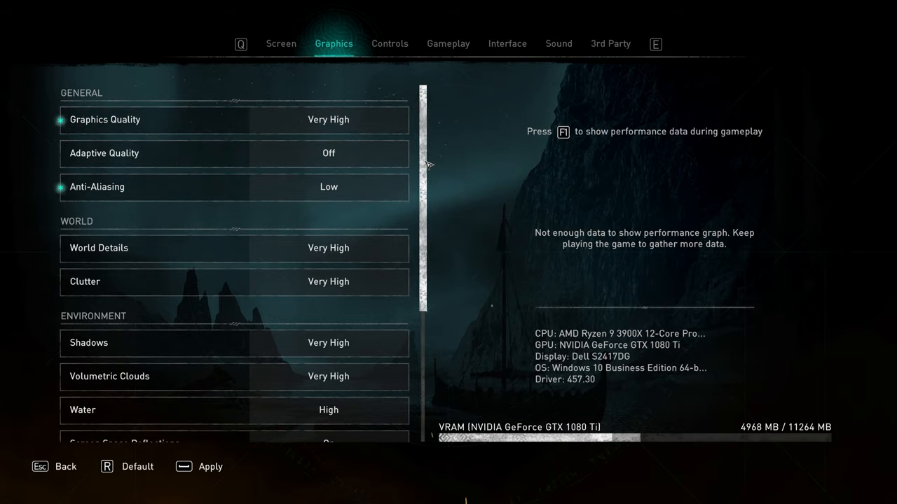
{"action": "scroll", "scroll_direction": "down", "scroll_amount": 3}
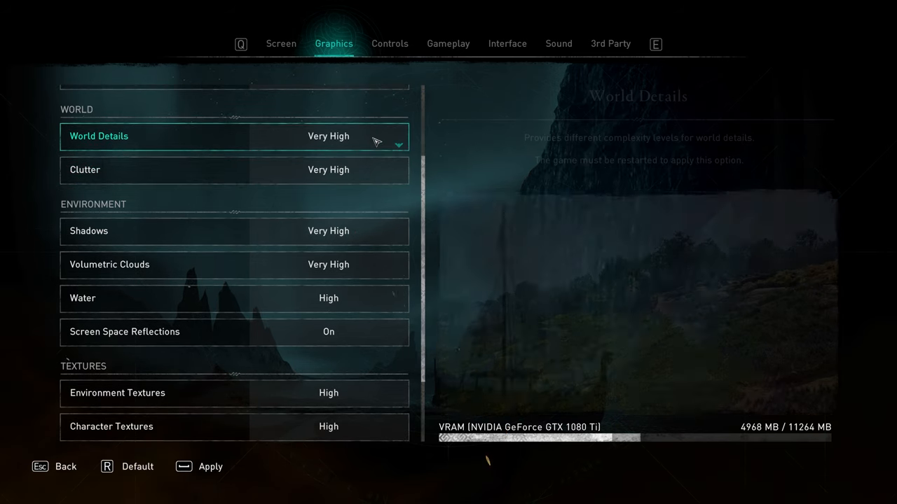
Bring up the World Details level choices, currently at Very High.
{"action": "left_click", "coordinate": [398, 136]}
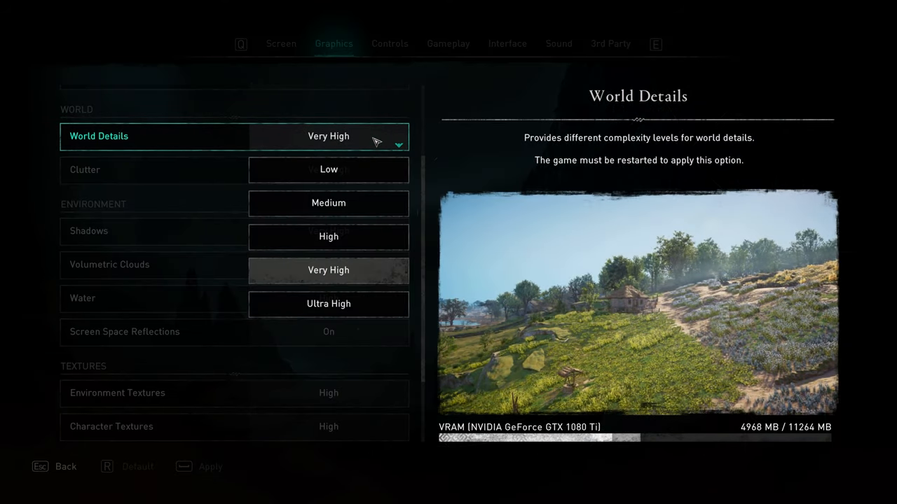
{"action": "mouse_move", "coordinate": [384, 309]}
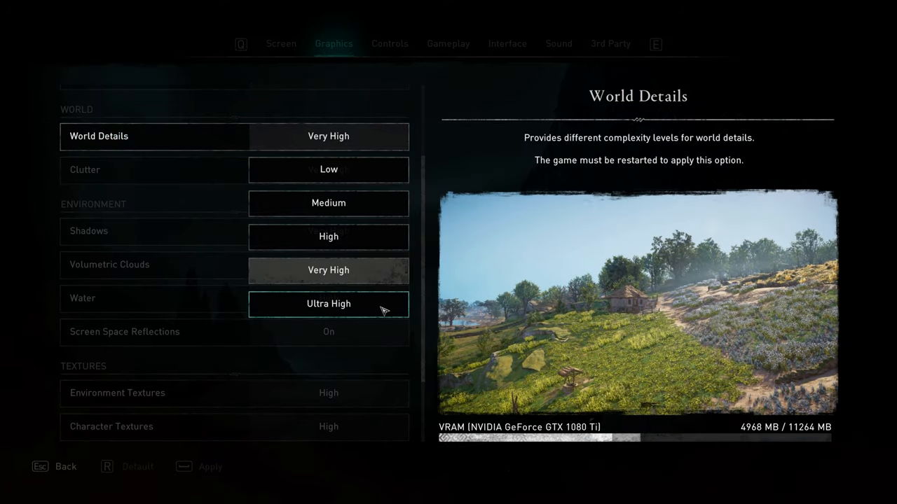
{"action": "mouse_move", "coordinate": [372, 204]}
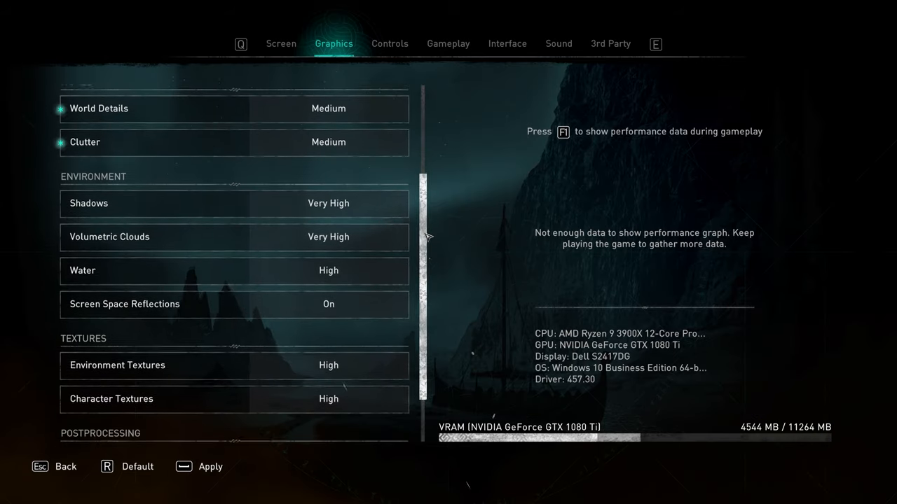
Set Shadows to Low and adjust Volumetric Clouds to High.
{"action": "scroll", "scroll_direction": "down", "scroll_amount": 3}
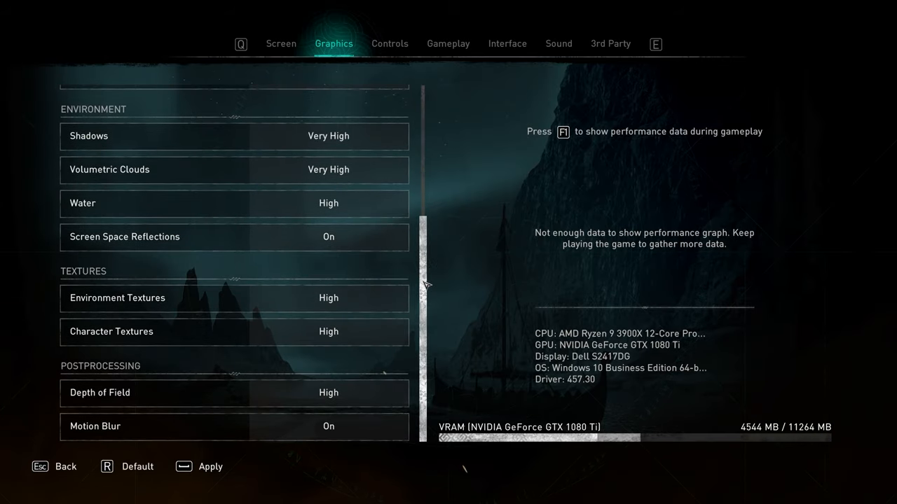
{"action": "left_click", "coordinate": [234, 136]}
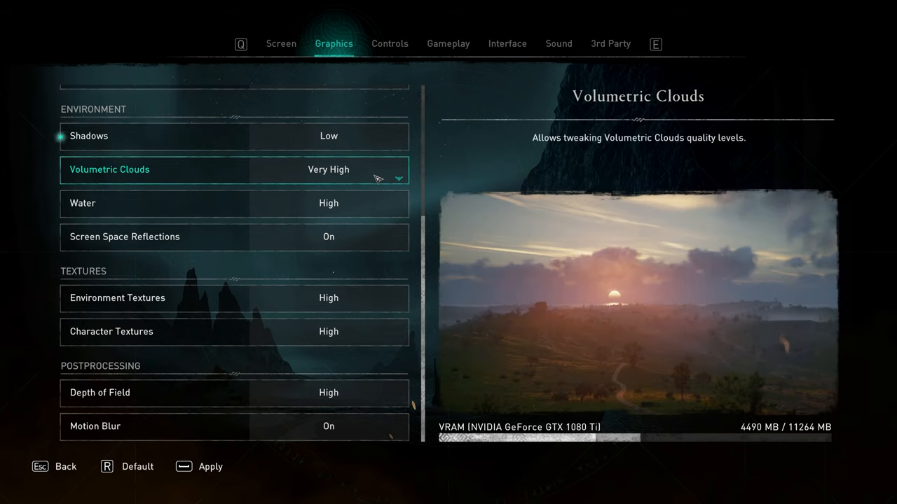
{"action": "left_click", "coordinate": [398, 178]}
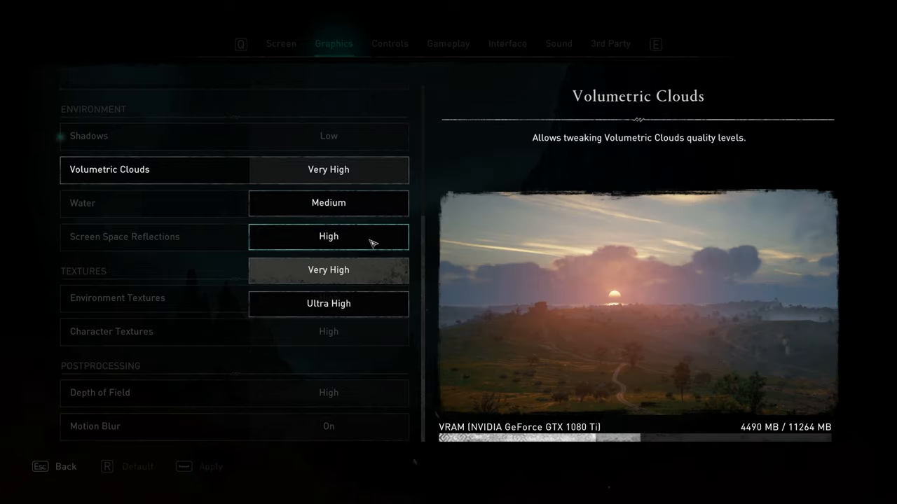
{"action": "mouse_move", "coordinate": [375, 292]}
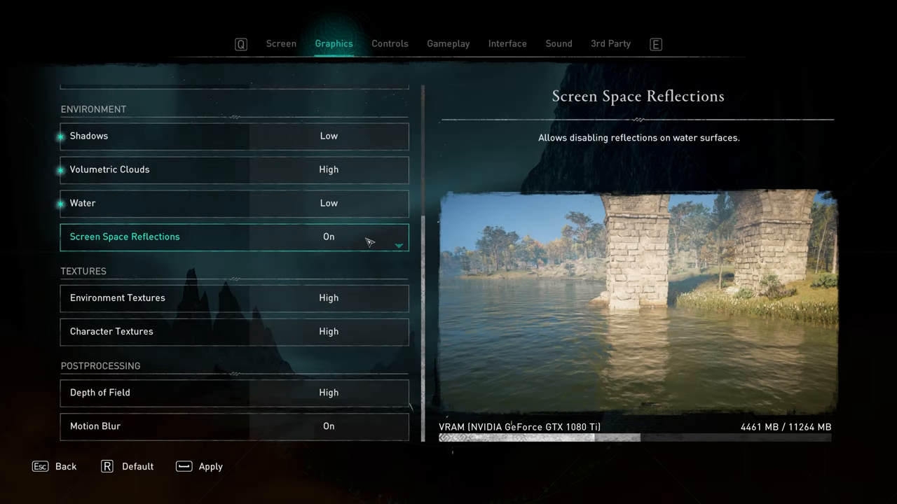
Turn Screen Space Reflections Off.
{"action": "left_click", "coordinate": [328, 236]}
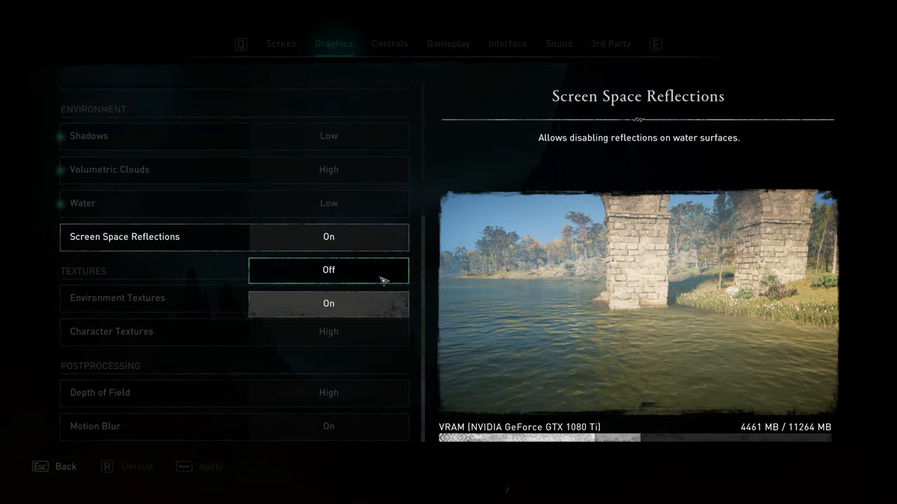
{"action": "left_click", "coordinate": [328, 269]}
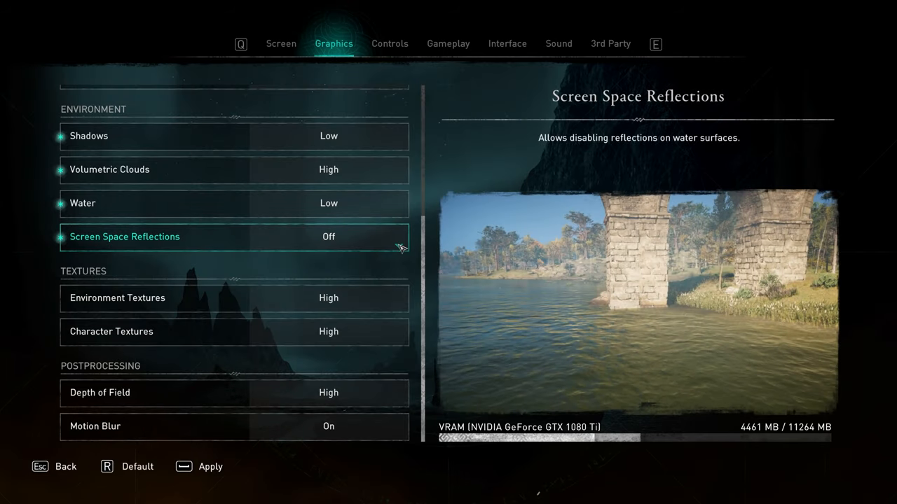
{"action": "left_click", "coordinate": [328, 236]}
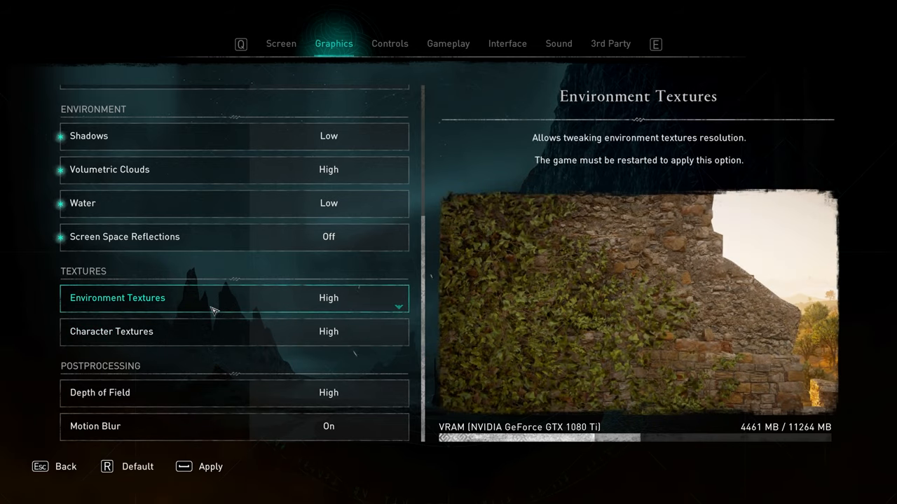
{"action": "mouse_move", "coordinate": [274, 311]}
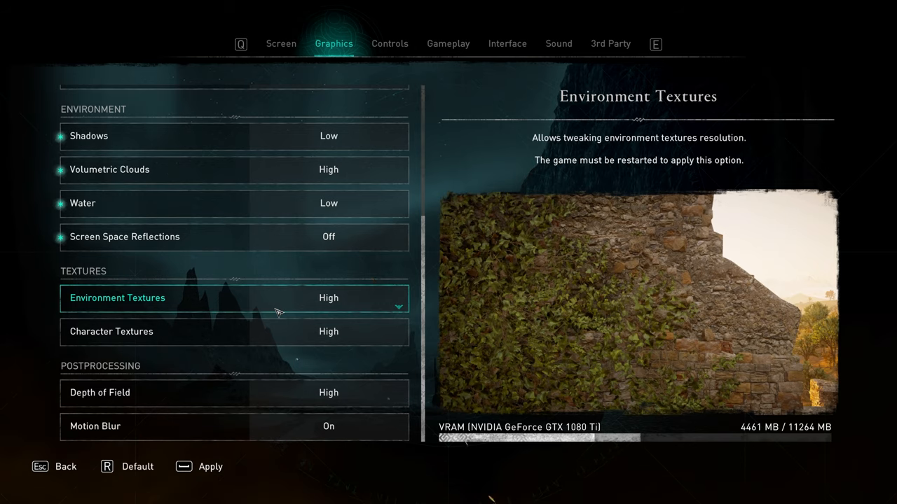
Confirm Environment Textures stay High and turn off Depth of Field and Motion Blur.
{"action": "left_click", "coordinate": [328, 297]}
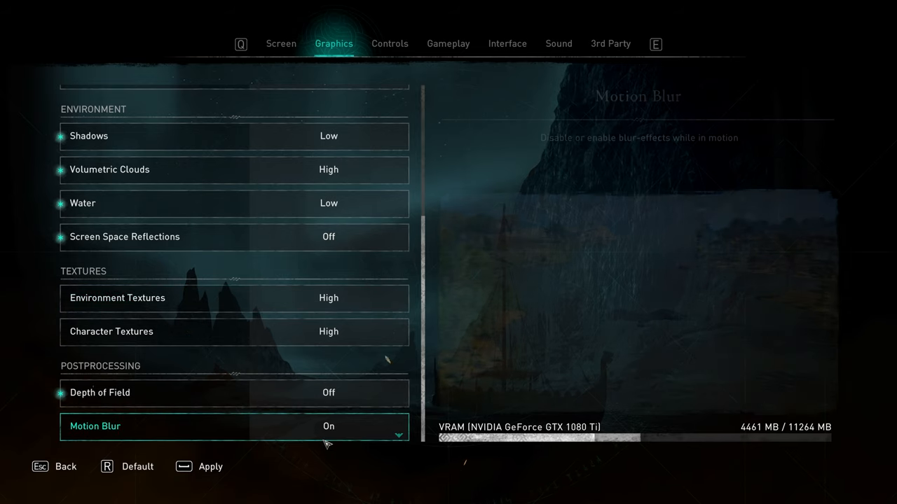
{"action": "left_click", "coordinate": [235, 392]}
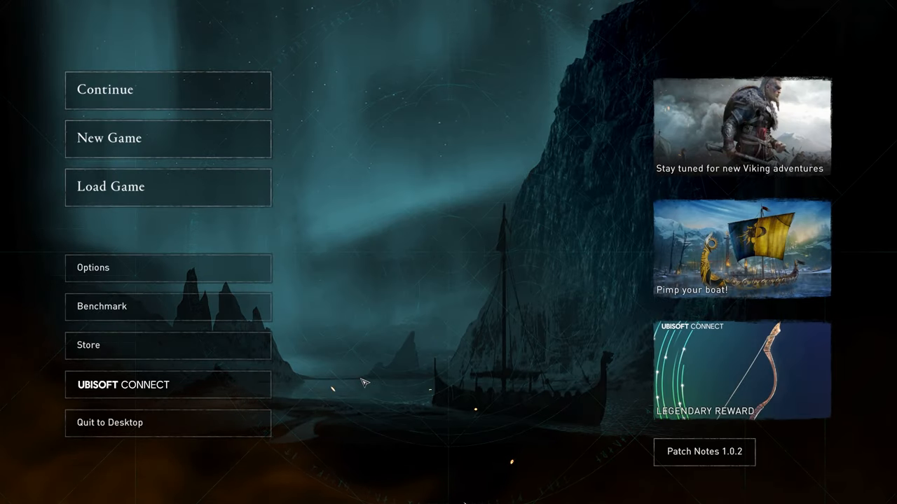
{"action": "mouse_move", "coordinate": [381, 367]}
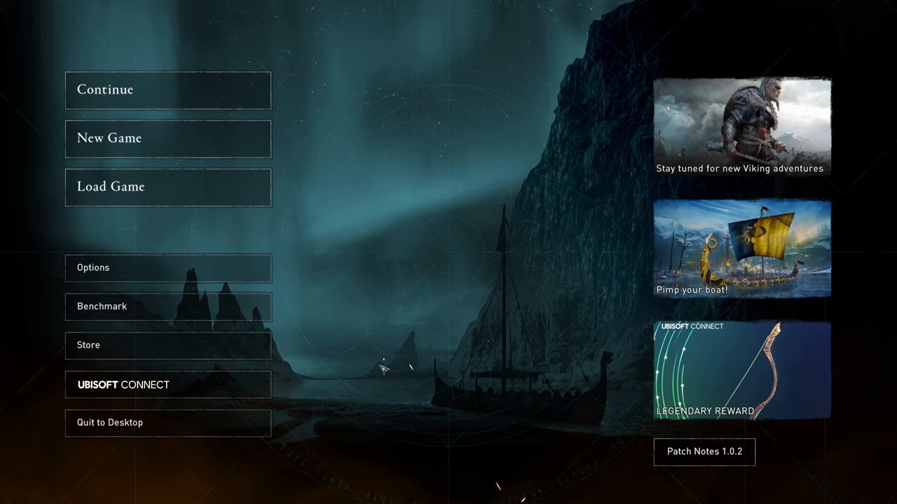